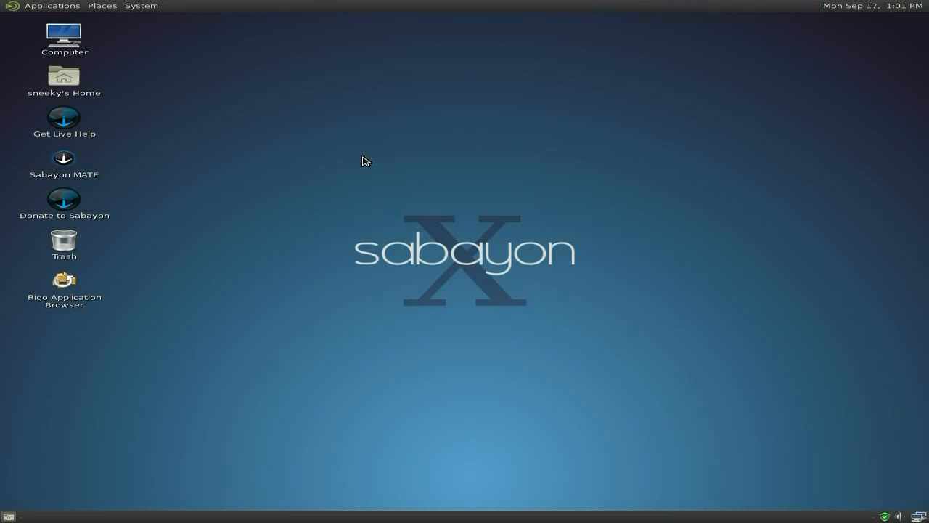
mouse_move(384, 152)
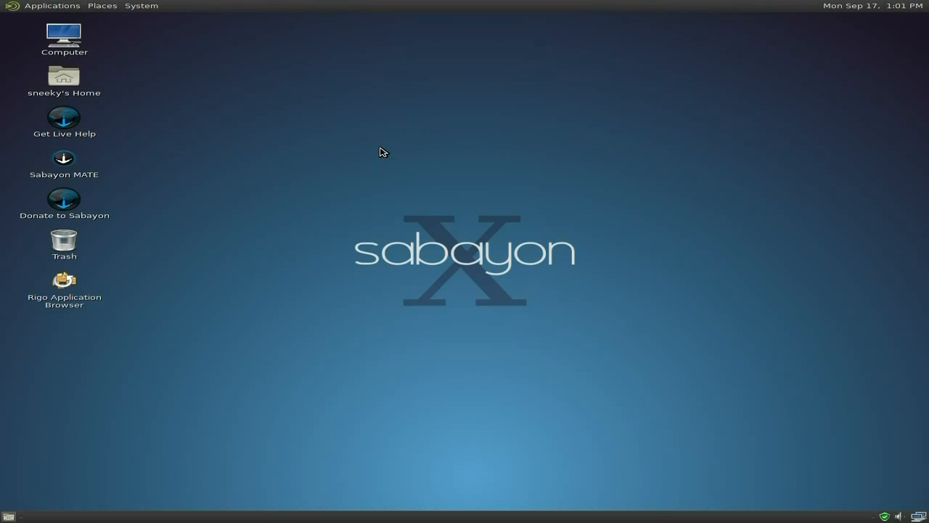
mouse_move(842, 49)
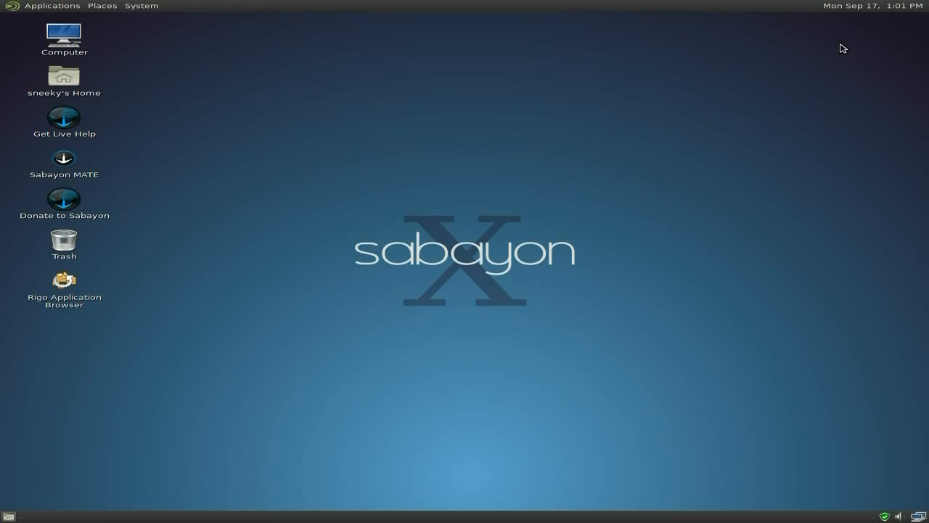
mouse_move(253, 134)
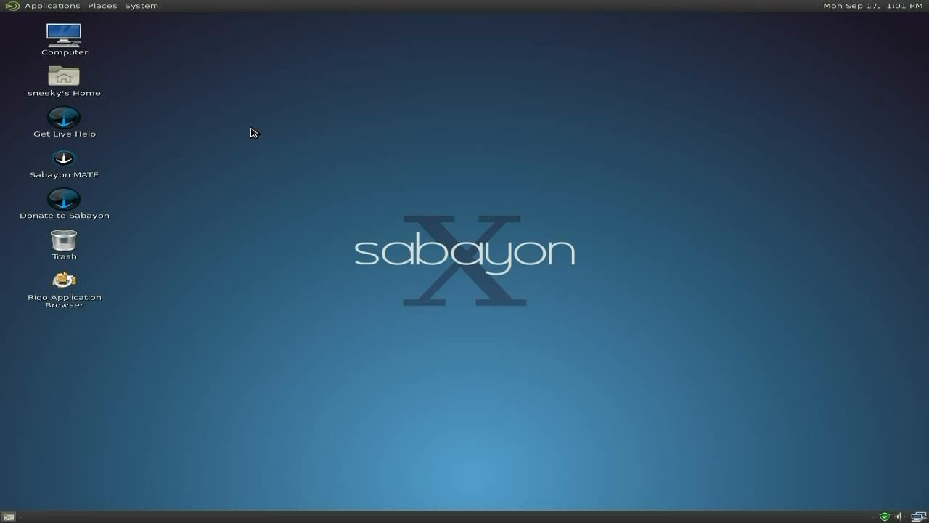
mouse_move(14, 57)
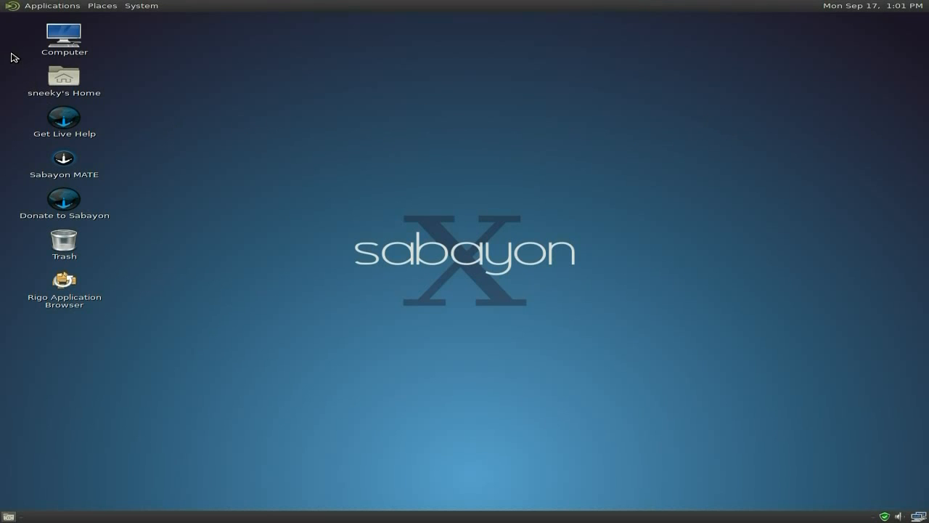
mouse_move(131, 8)
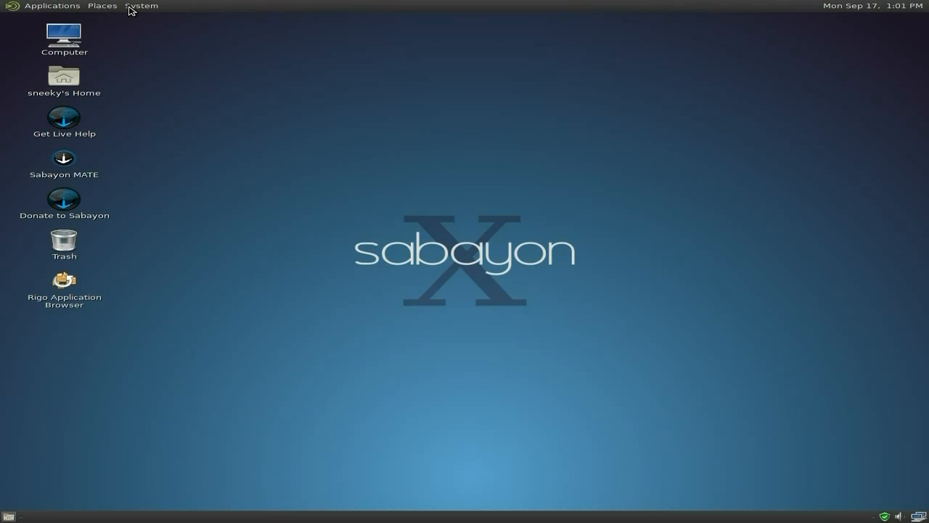
mouse_move(904, 493)
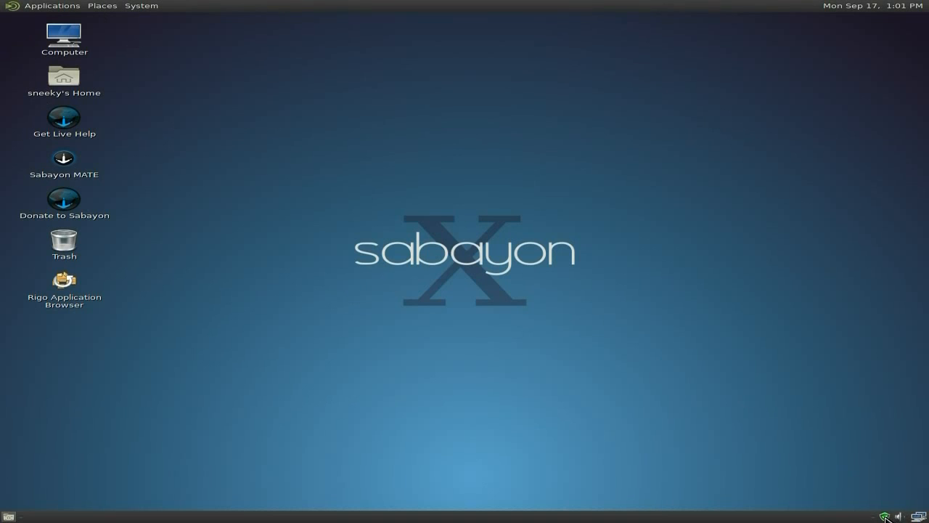
mouse_move(799, 404)
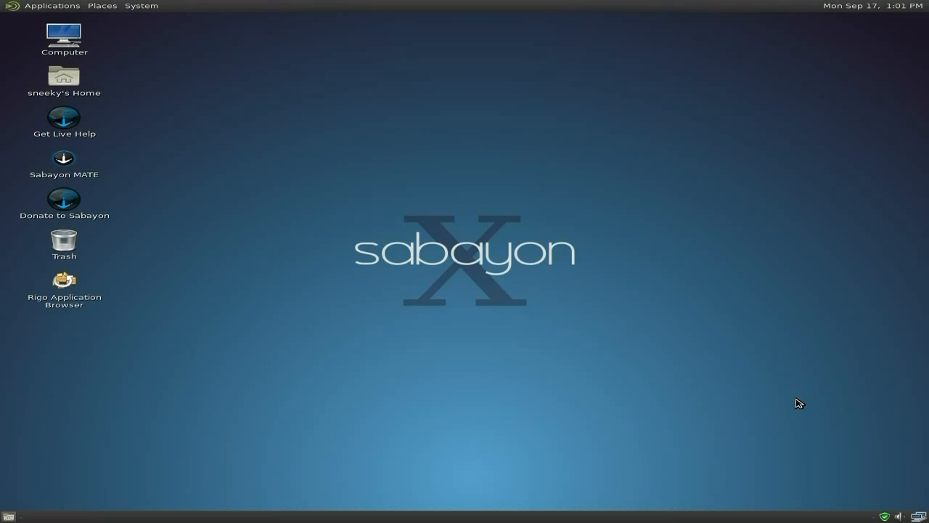
mouse_move(782, 389)
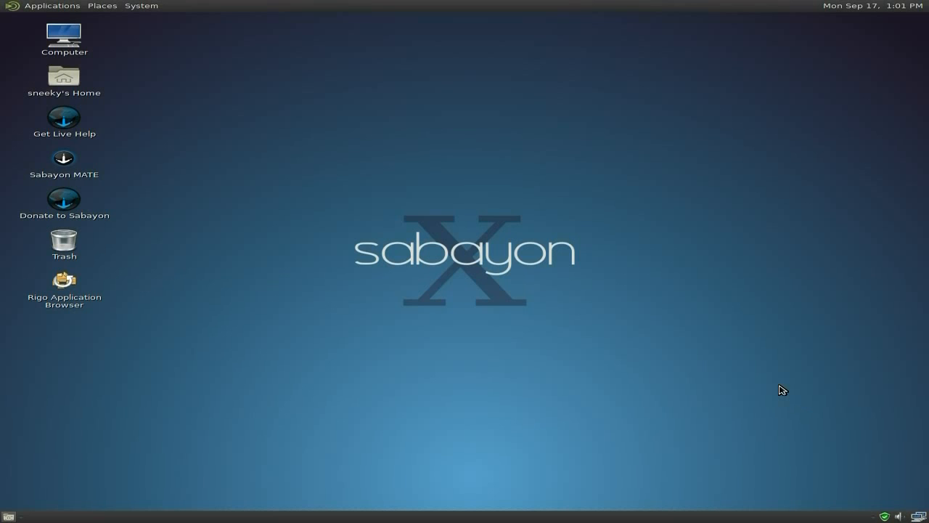
mouse_move(687, 366)
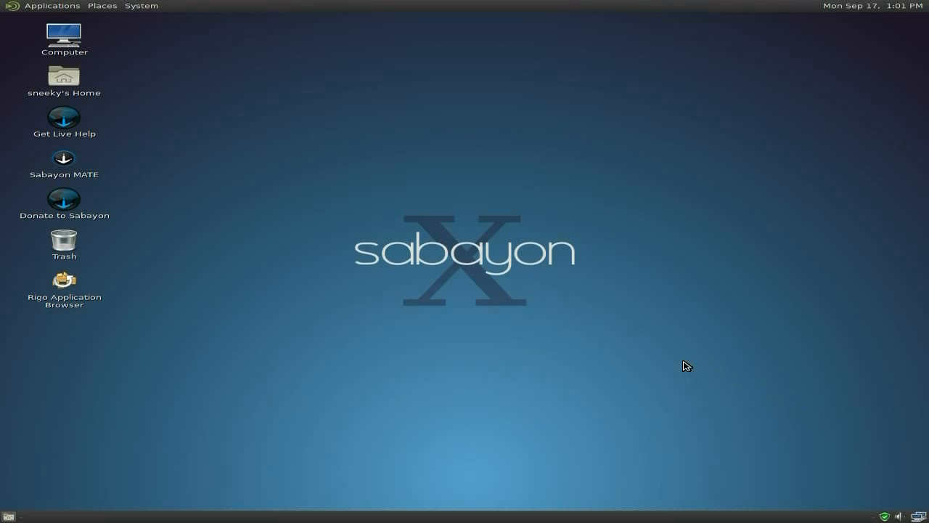
mouse_move(177, 94)
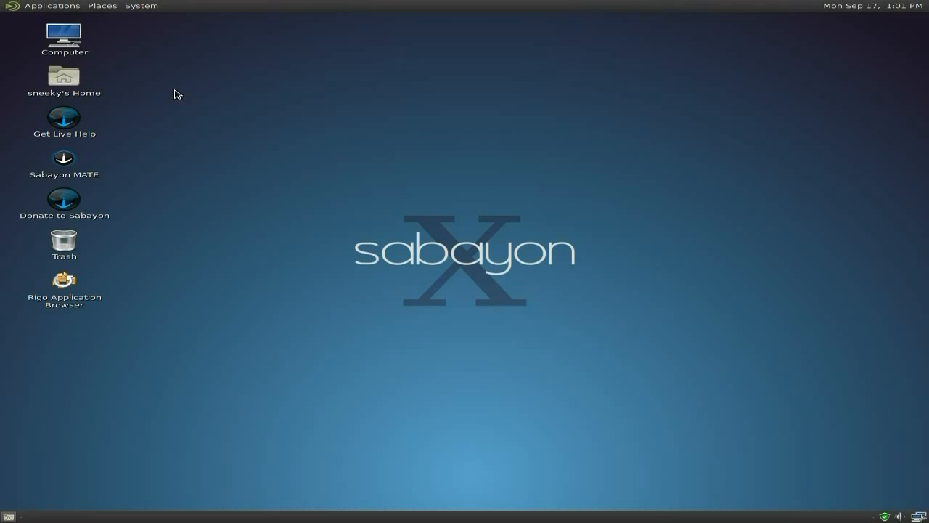
mouse_move(221, 158)
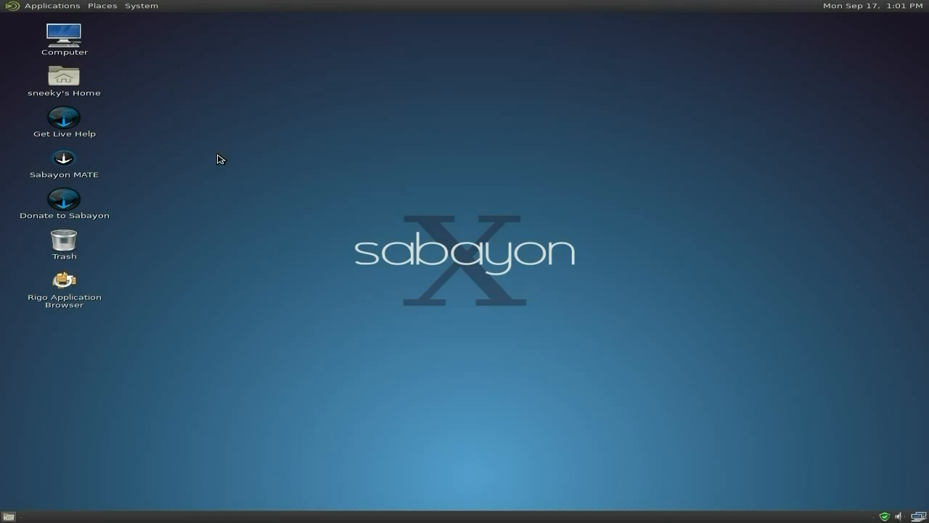
mouse_move(174, 168)
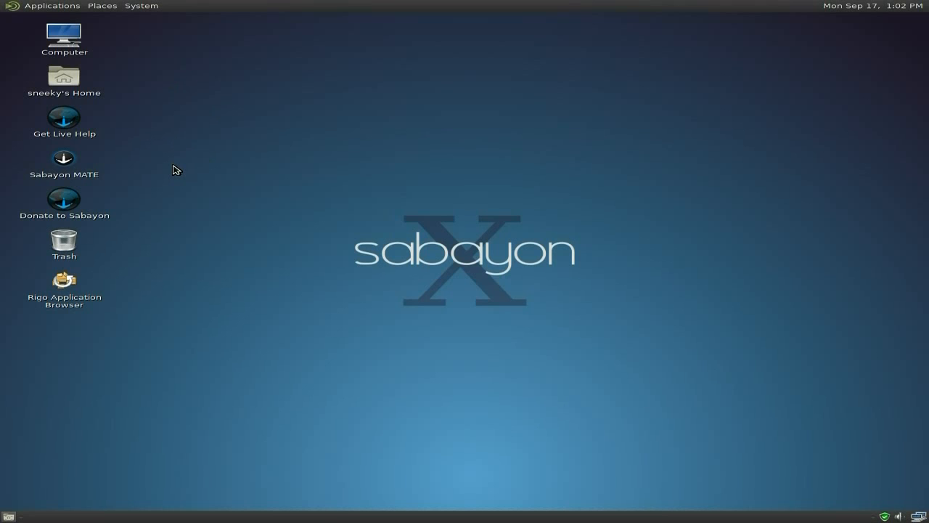
mouse_move(182, 255)
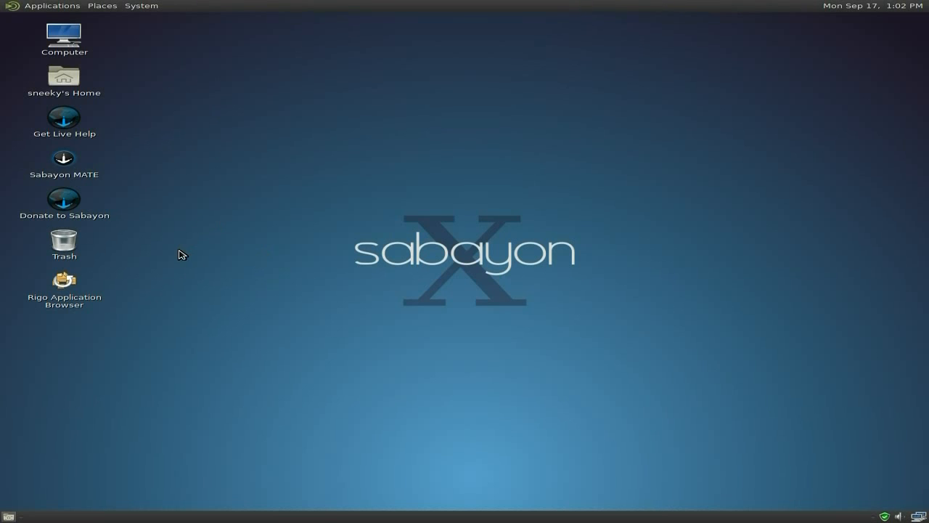
mouse_move(208, 311)
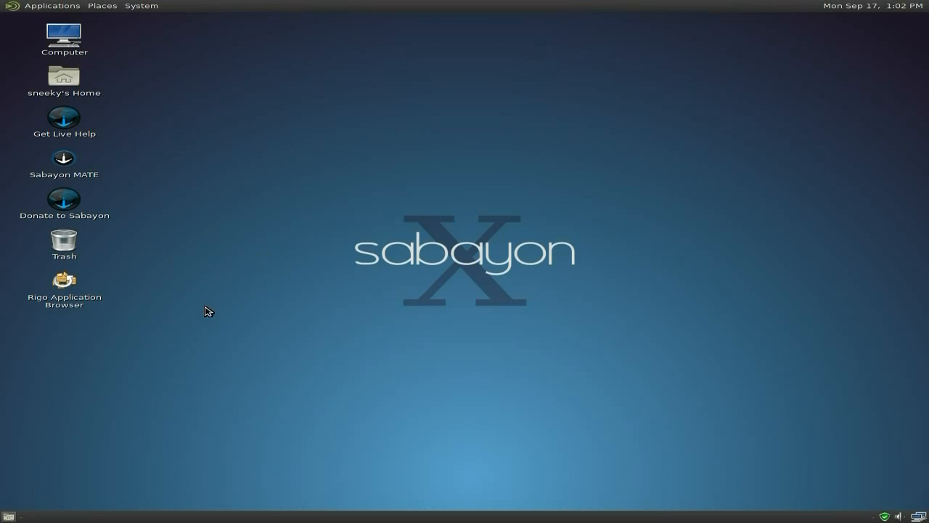
mouse_move(138, 297)
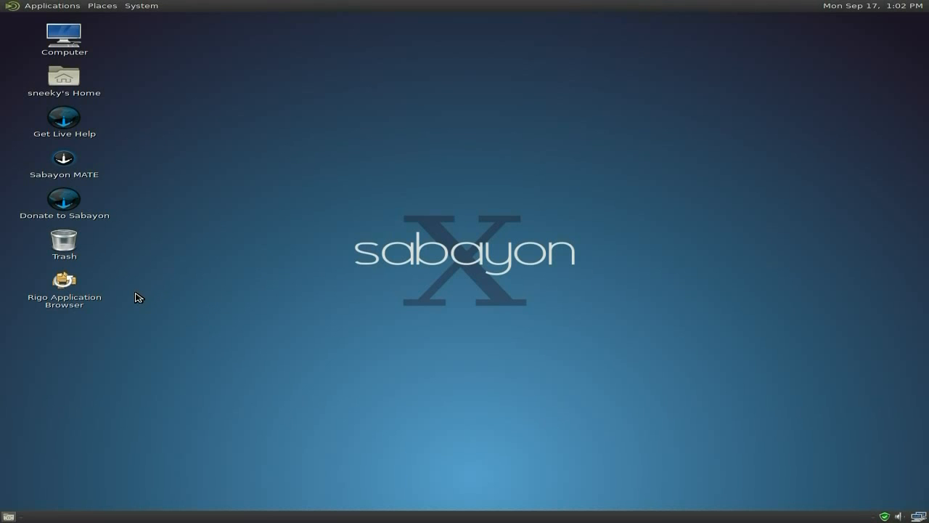
Launch the Rigo Application Browser, search 'aweso' and 'fire', then close it.
click(64, 282)
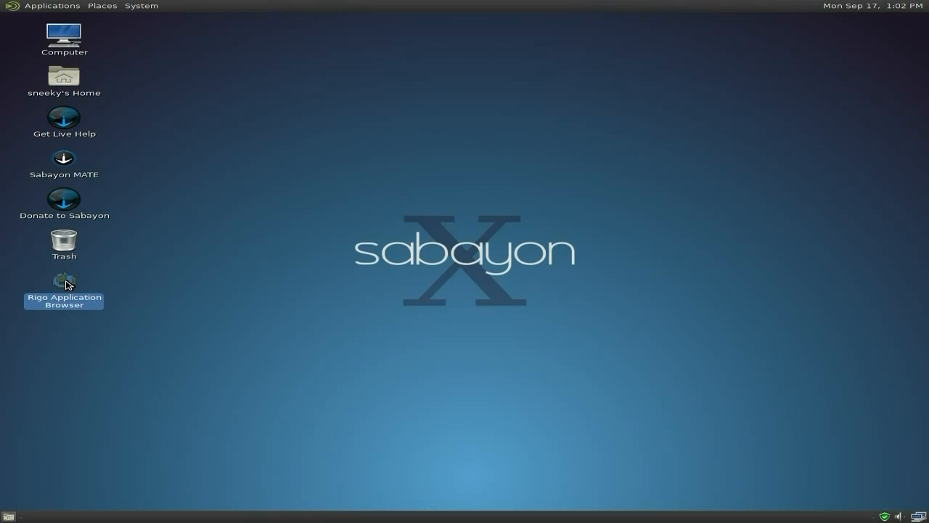
double_click(64, 282)
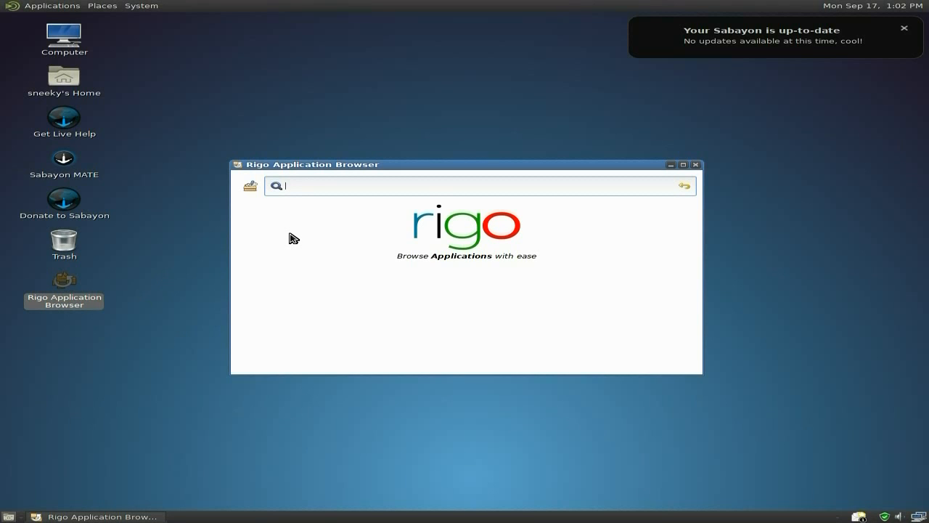
text(awesom)
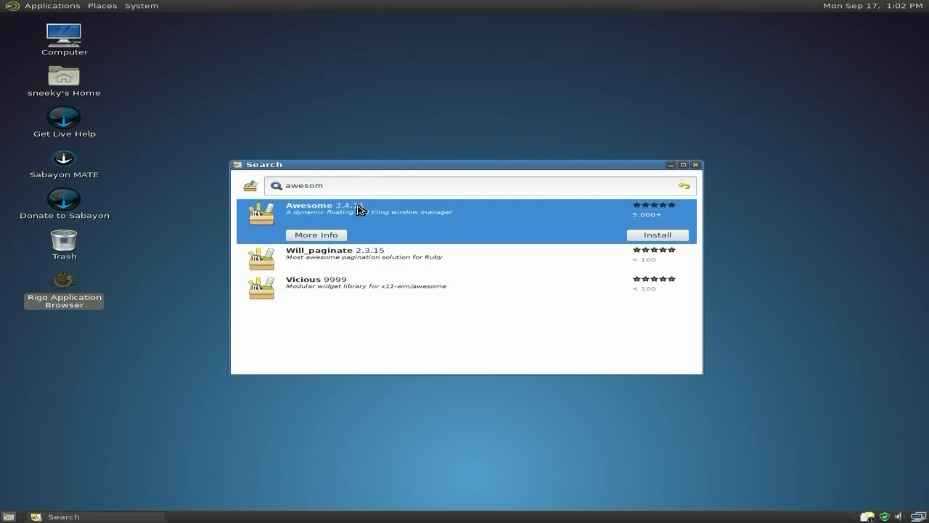
mouse_move(514, 207)
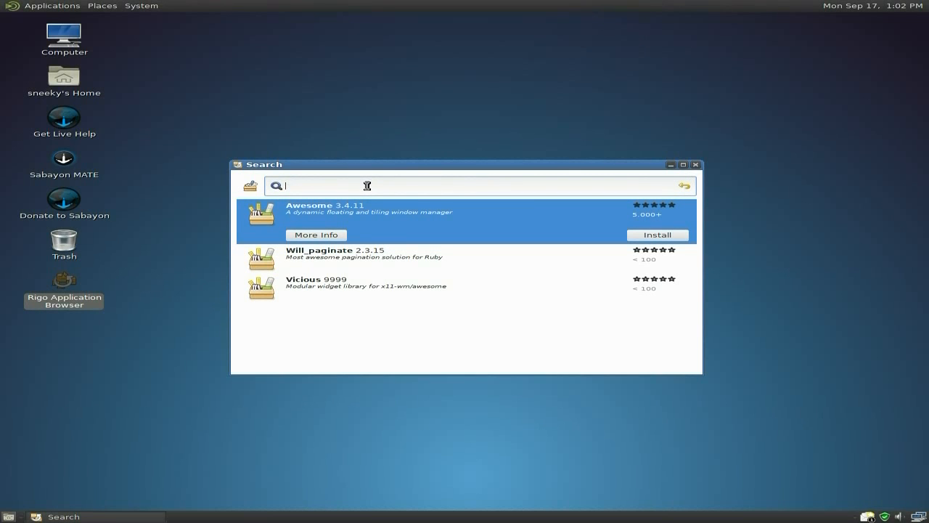
text(firefox)
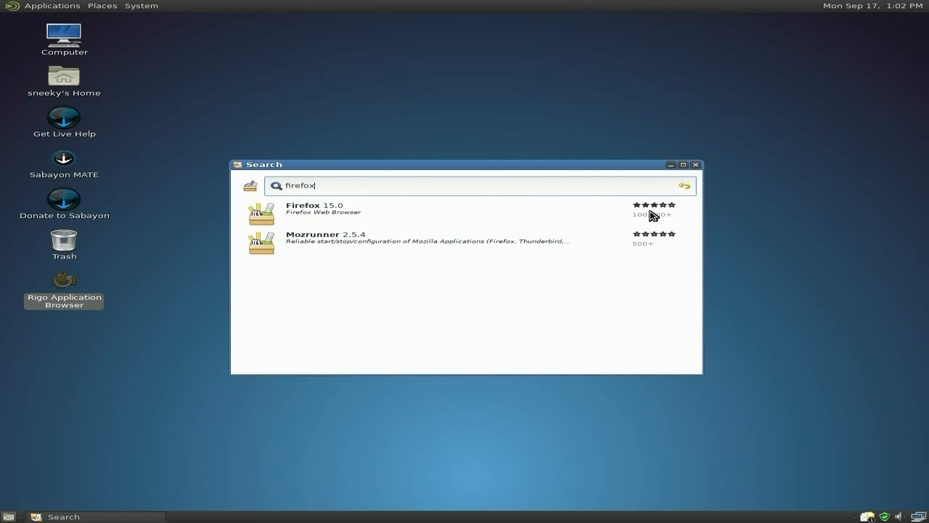
click(696, 164)
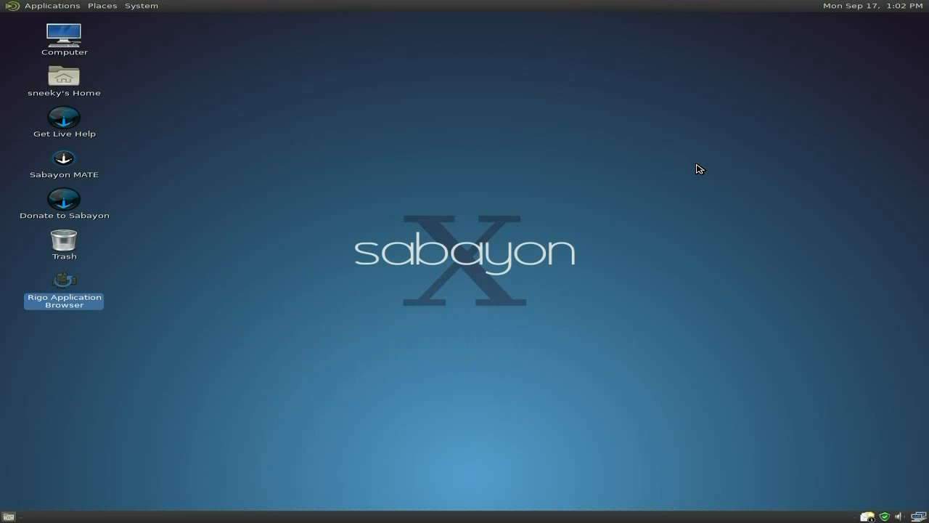
mouse_move(661, 183)
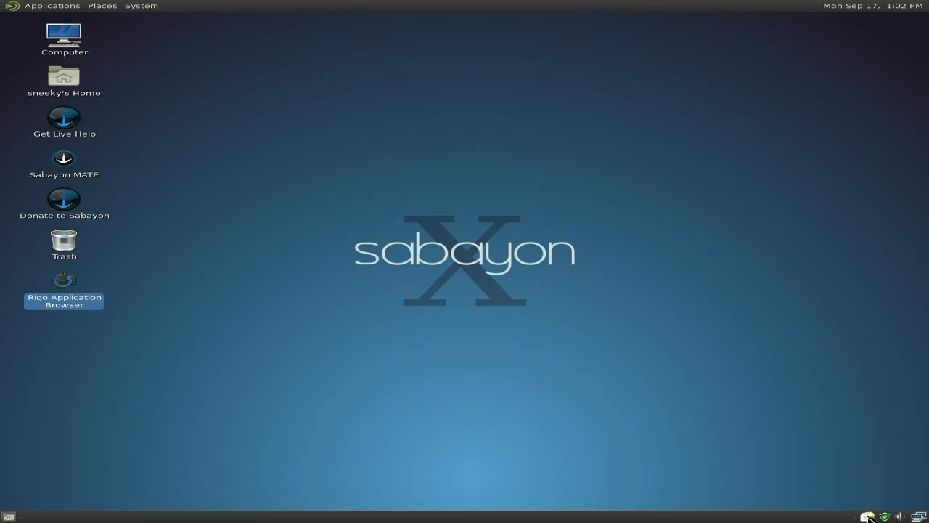
Browse the Applications menu categories and launch Other > Sabayon Homepage in Midori.
click(870, 517)
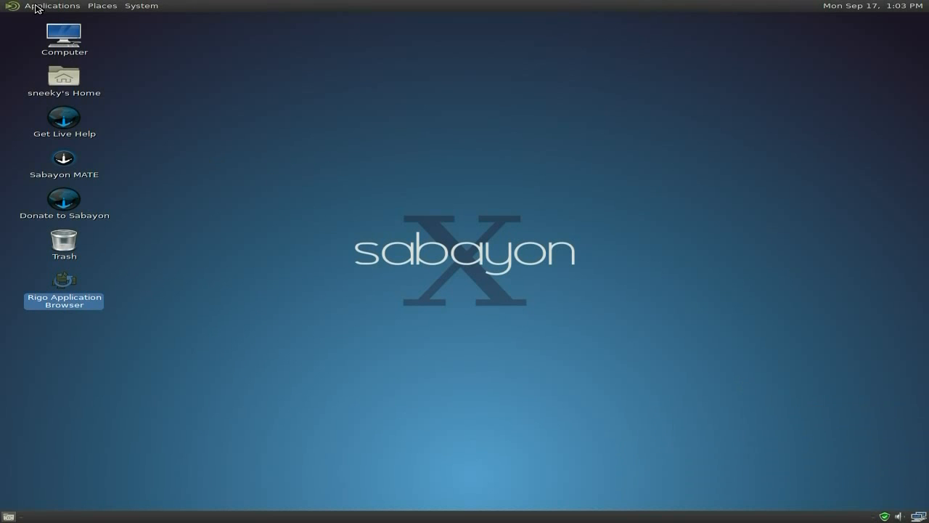
click(52, 6)
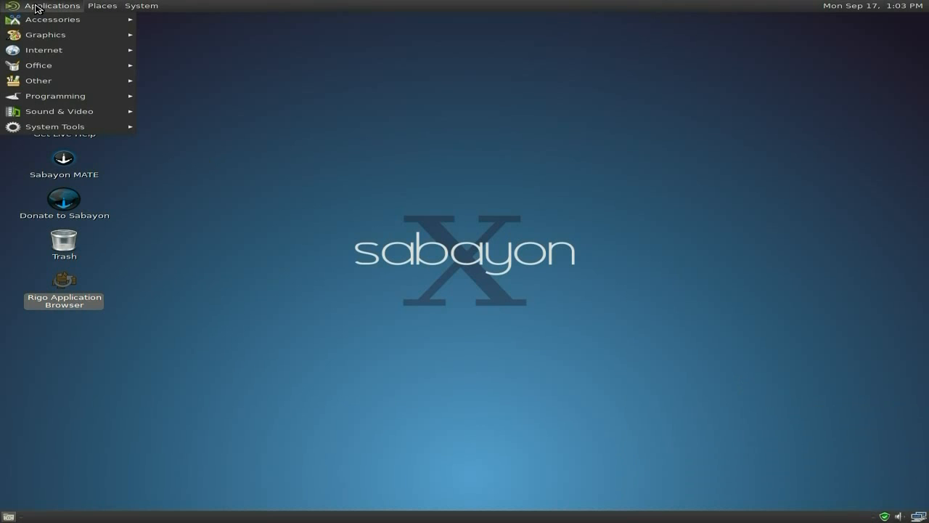
mouse_move(53, 20)
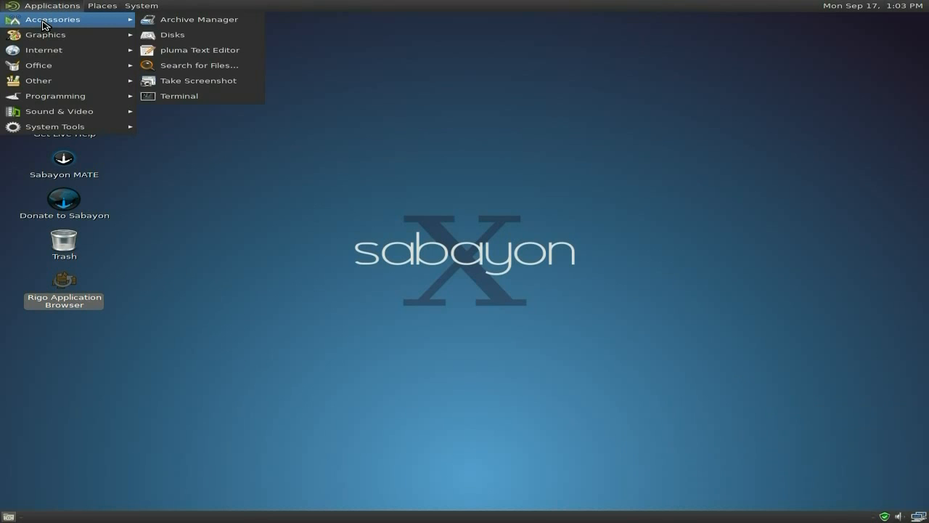
mouse_move(198, 20)
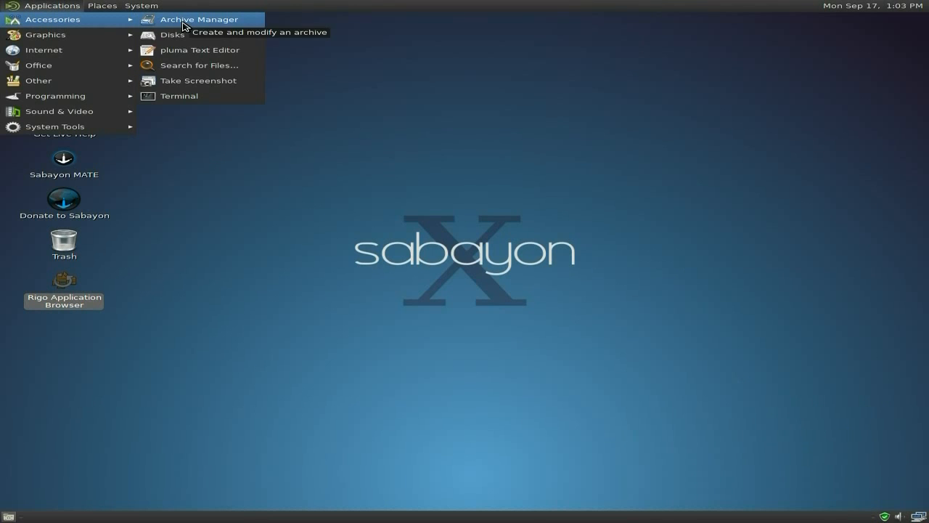
mouse_move(188, 50)
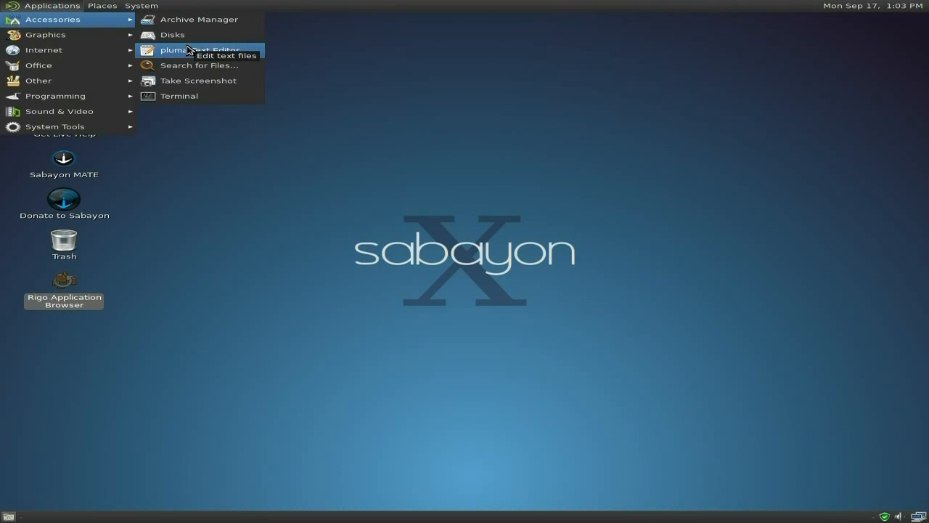
mouse_move(178, 96)
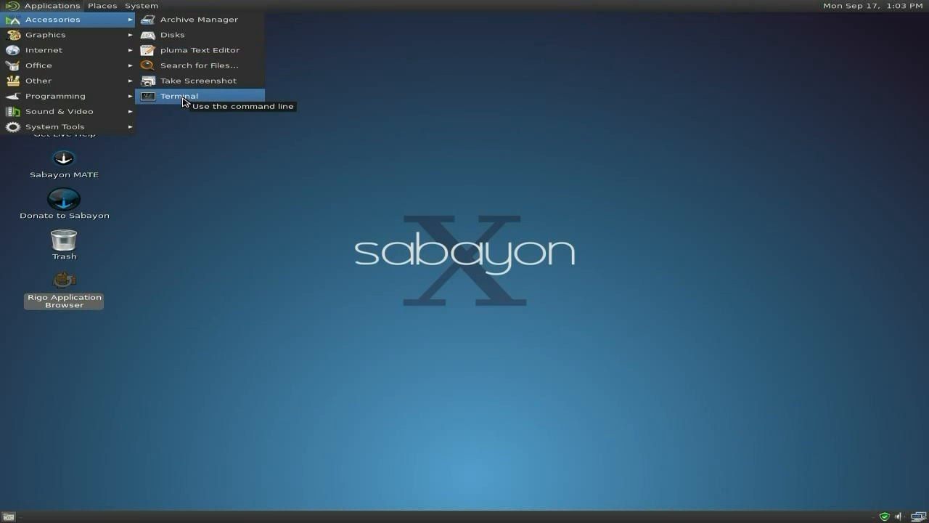
mouse_move(47, 35)
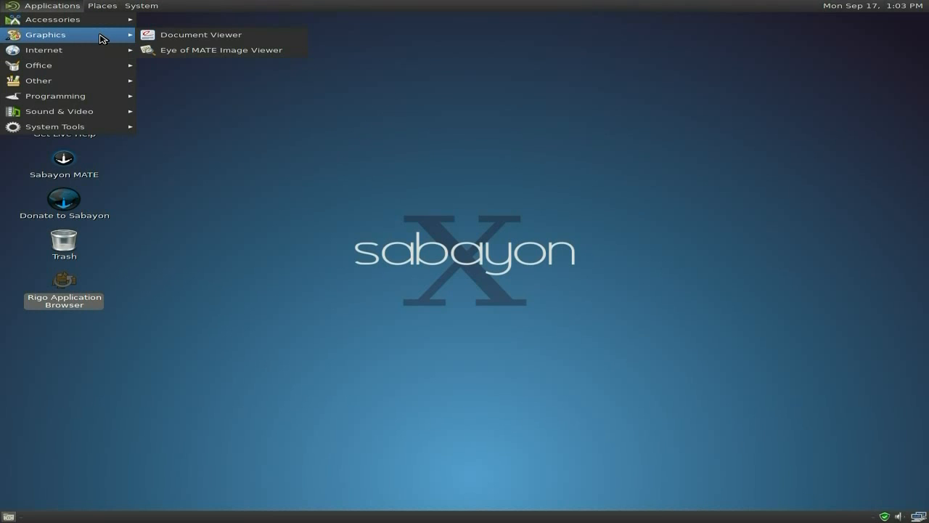
mouse_move(44, 49)
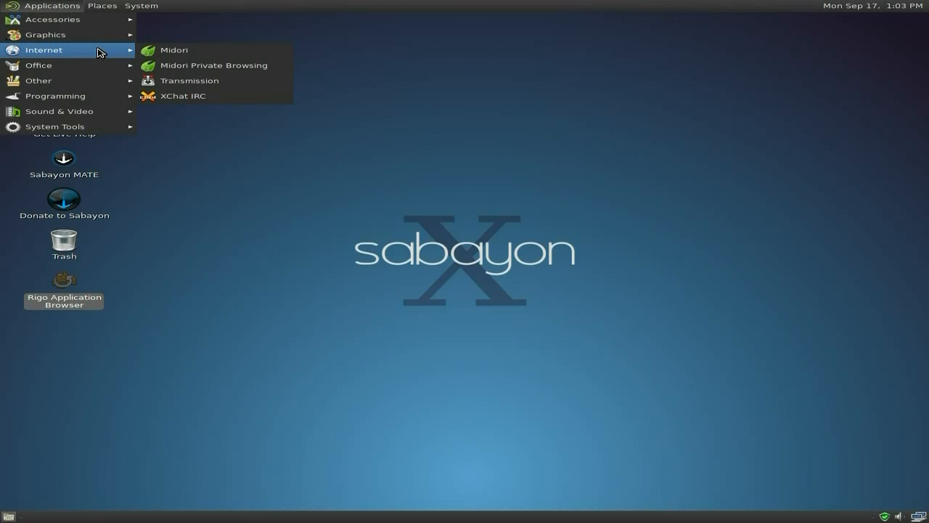
mouse_move(37, 66)
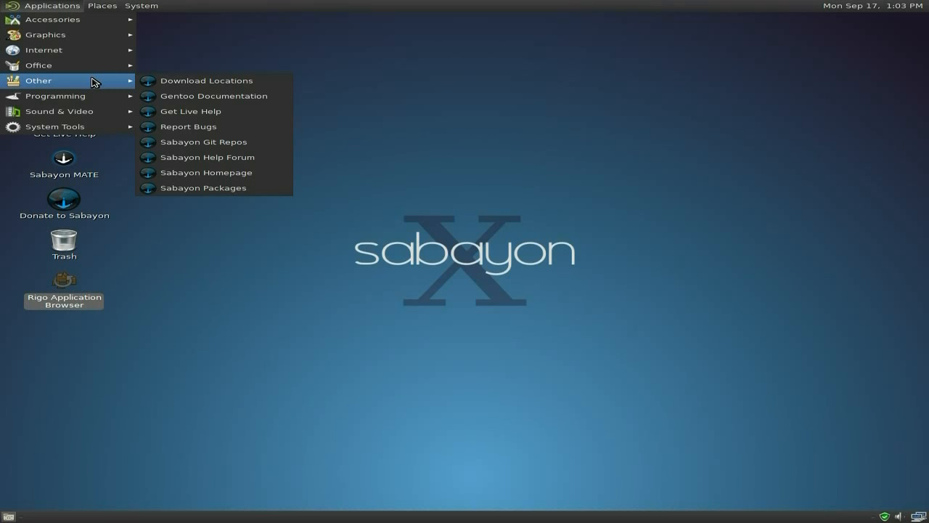
click(191, 176)
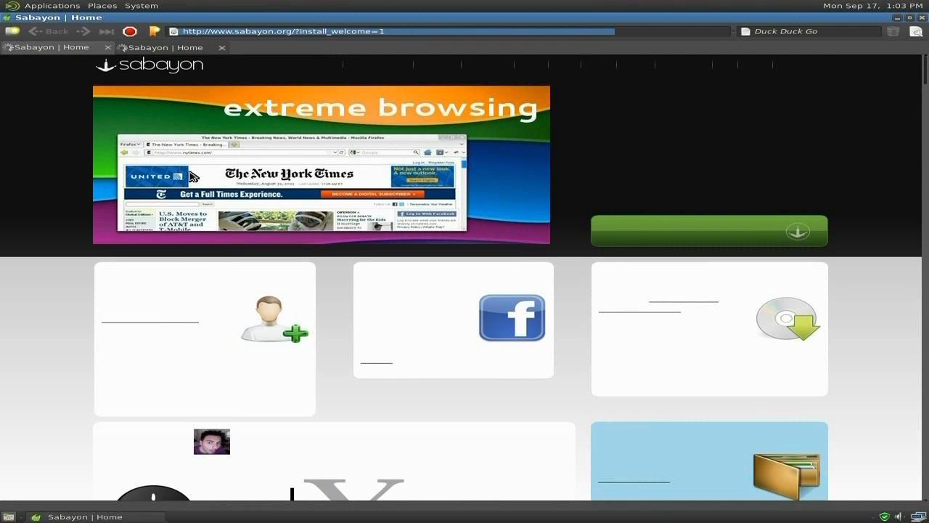
Close the duplicate Sabayon Home tab and follow the Download Sabayon link to the mirror list.
click(129, 30)
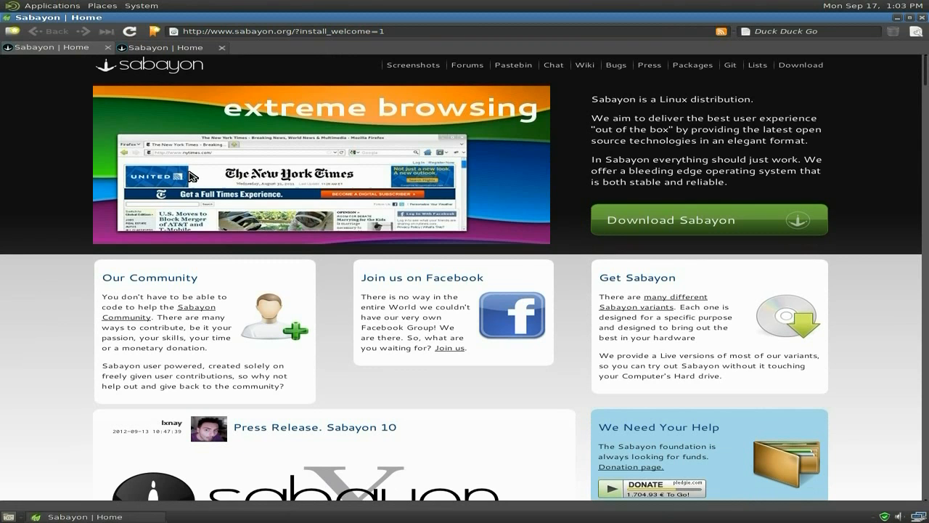
click(221, 46)
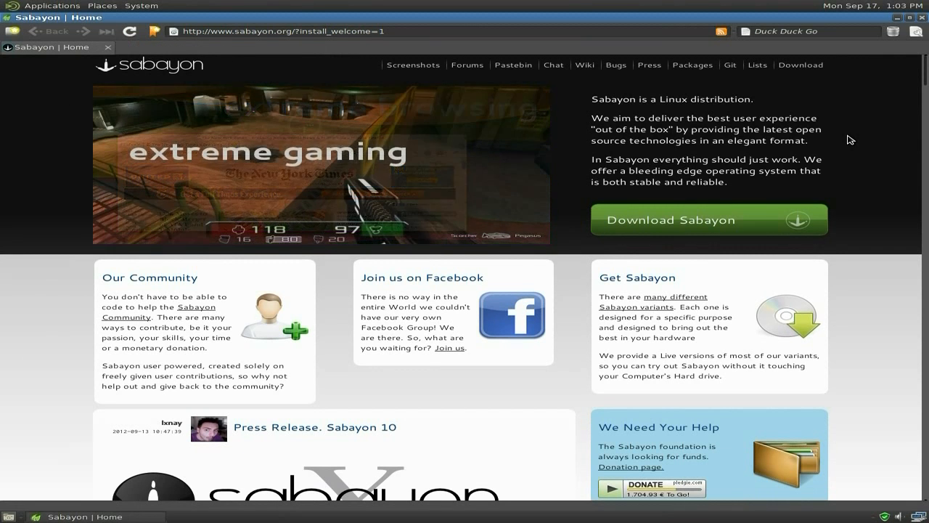
scroll(down, 3)
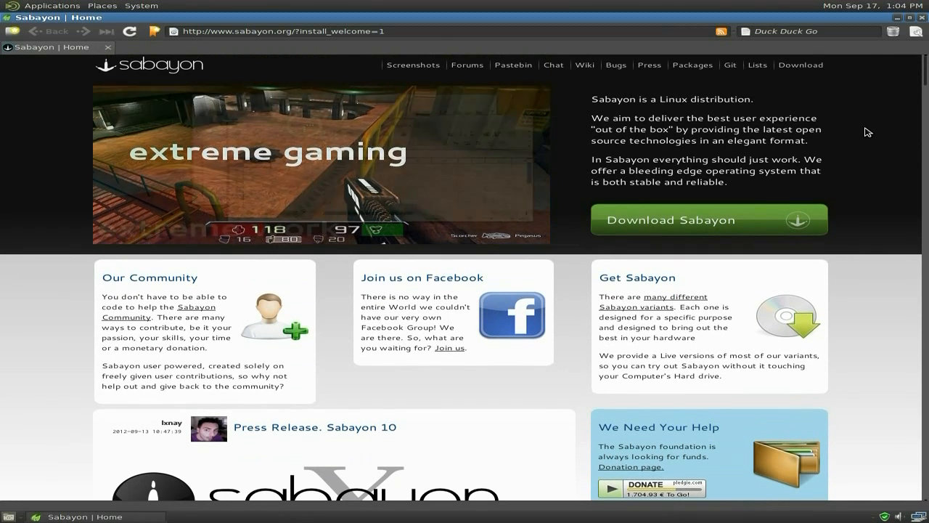
click(802, 64)
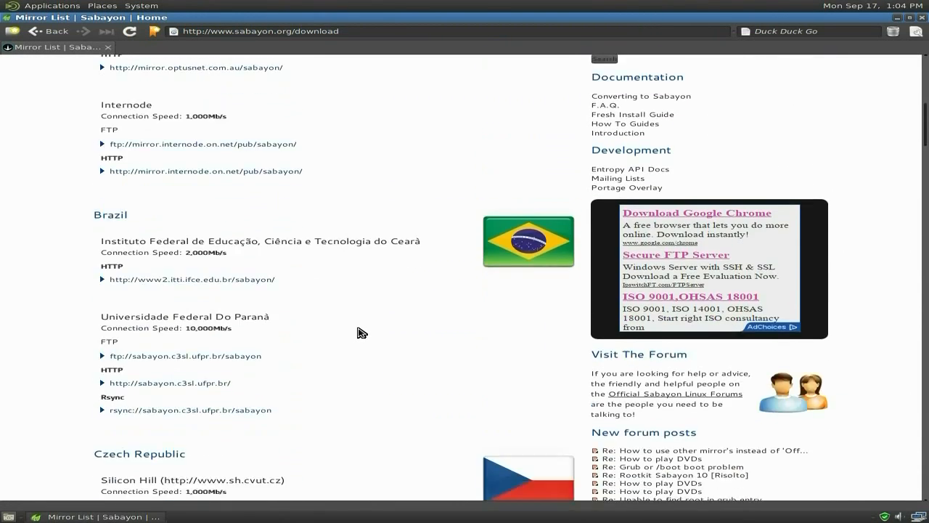
Scroll the mirror list to the Netherlands section and enter the NLUUG sabayonlinux directory.
scroll(down, 3)
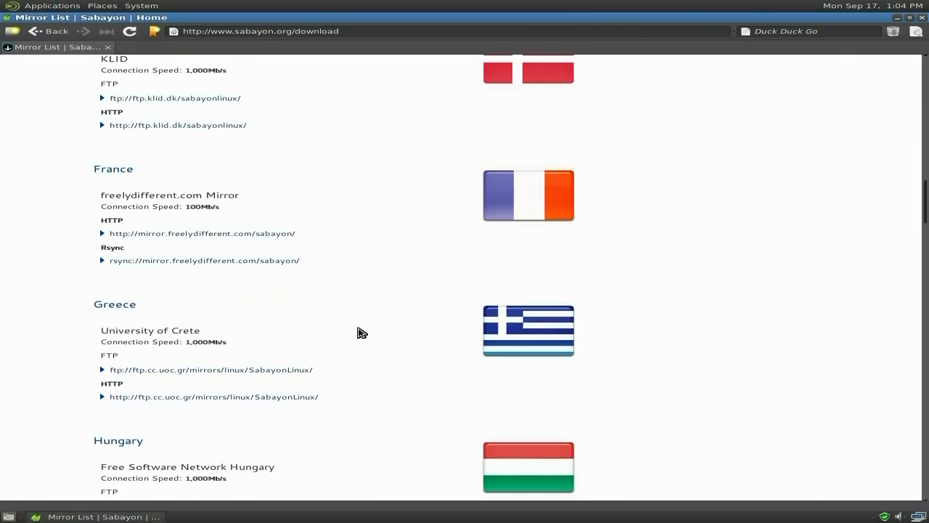
scroll(down, 3)
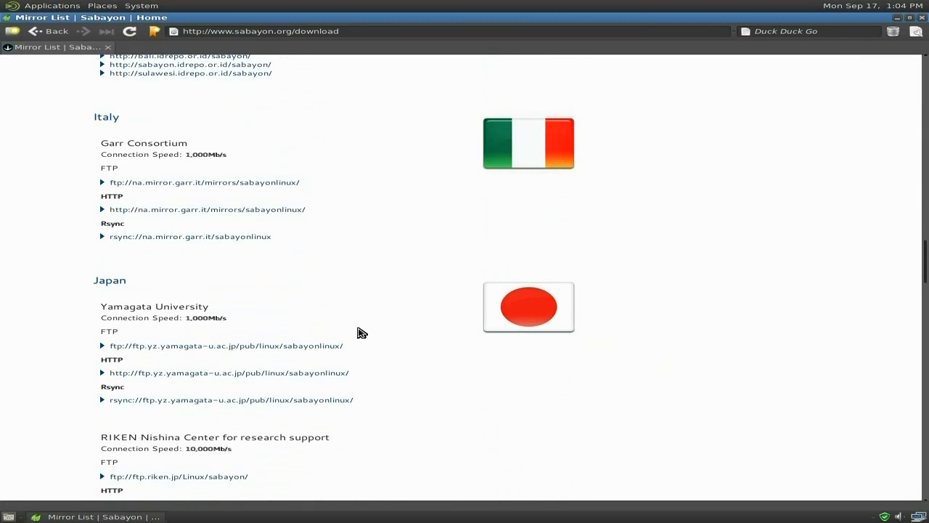
scroll(down, 3)
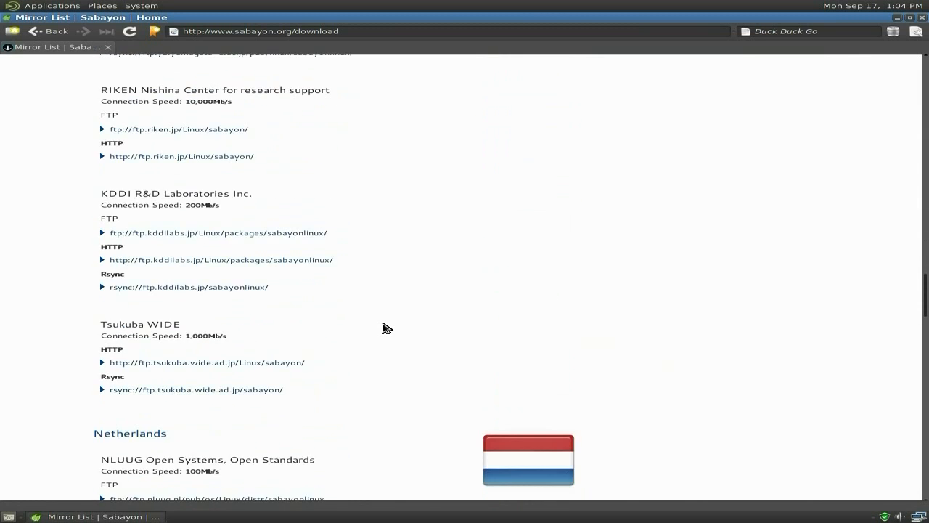
scroll(down, 3)
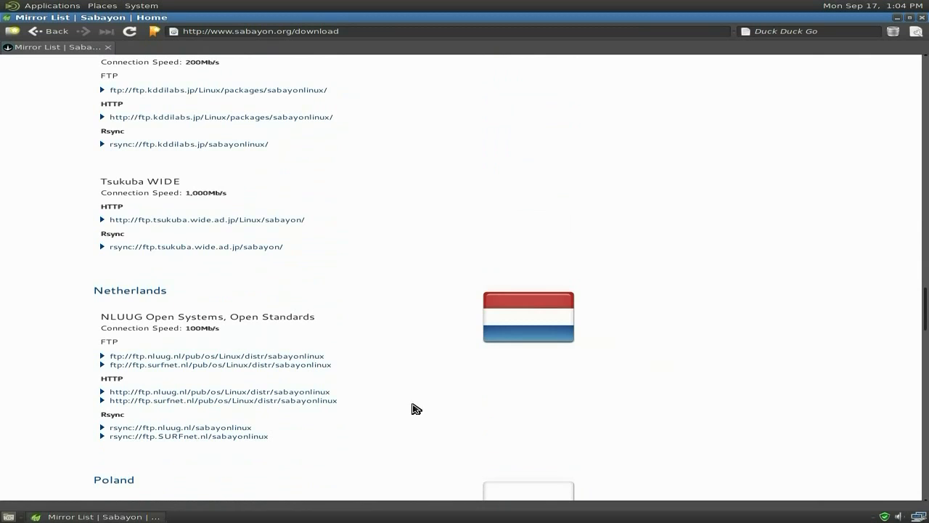
mouse_move(398, 403)
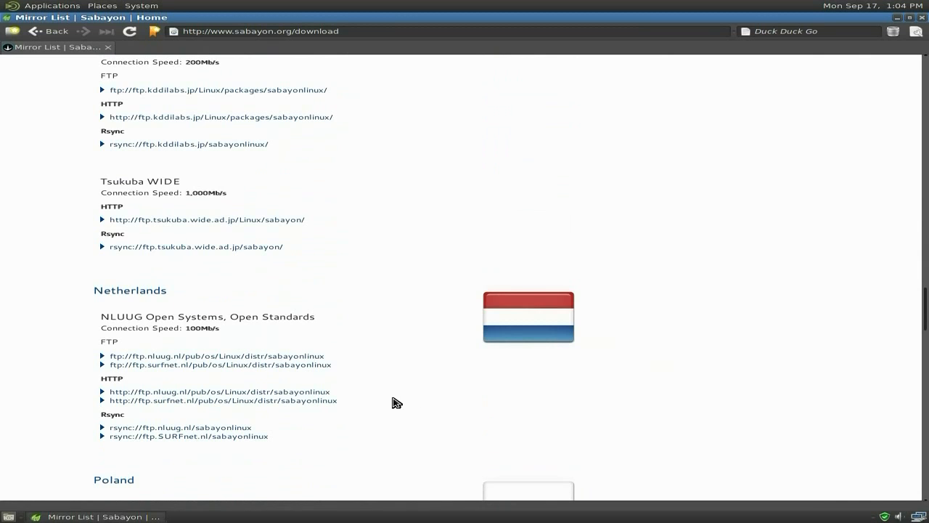
mouse_move(180, 378)
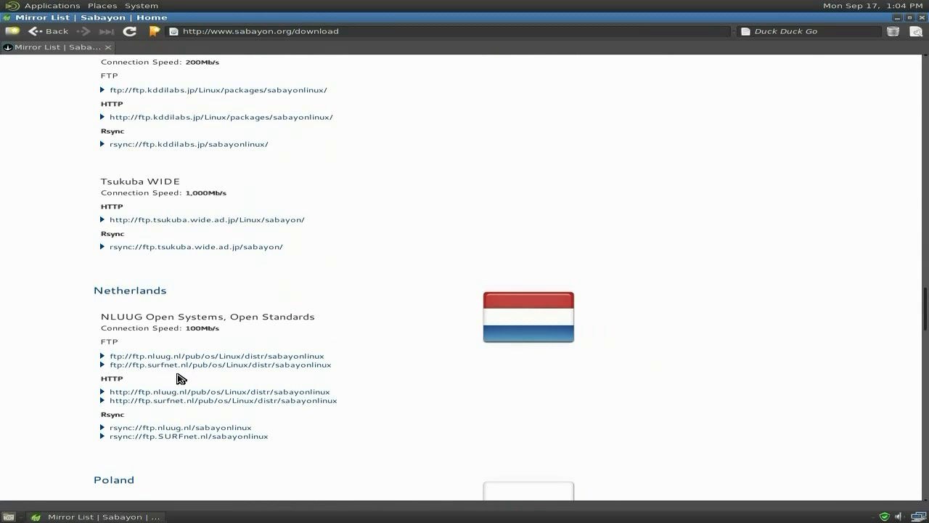
click(219, 392)
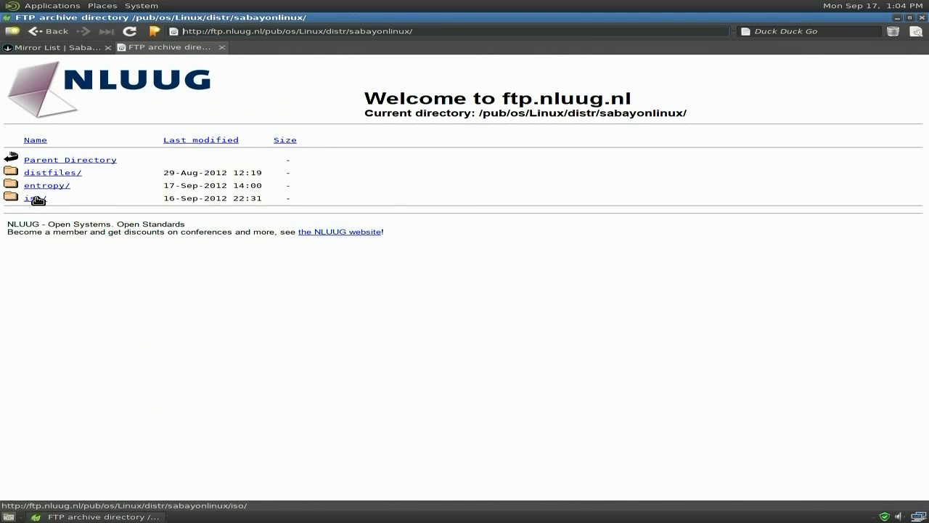
Enter the mirror's iso folder and scroll through the listing to the ServerBase and SpinBase images.
click(29, 197)
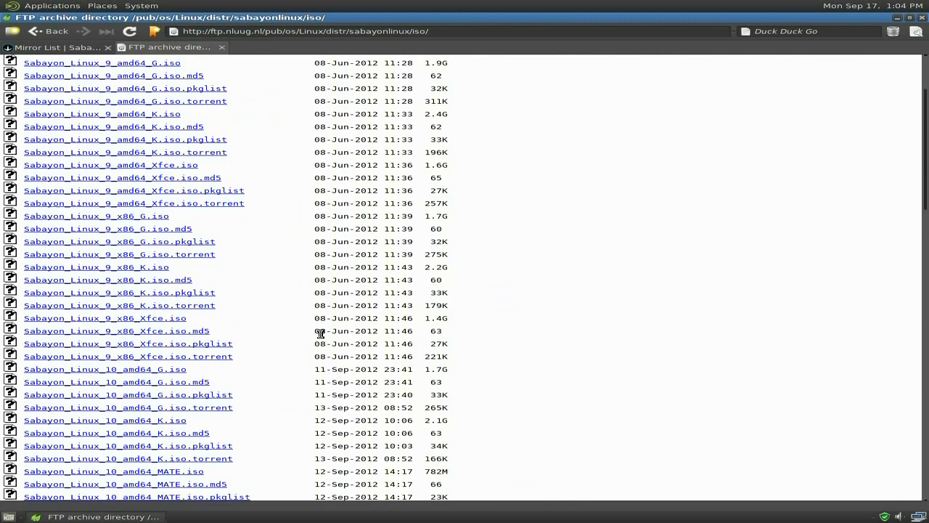
scroll(down, 3)
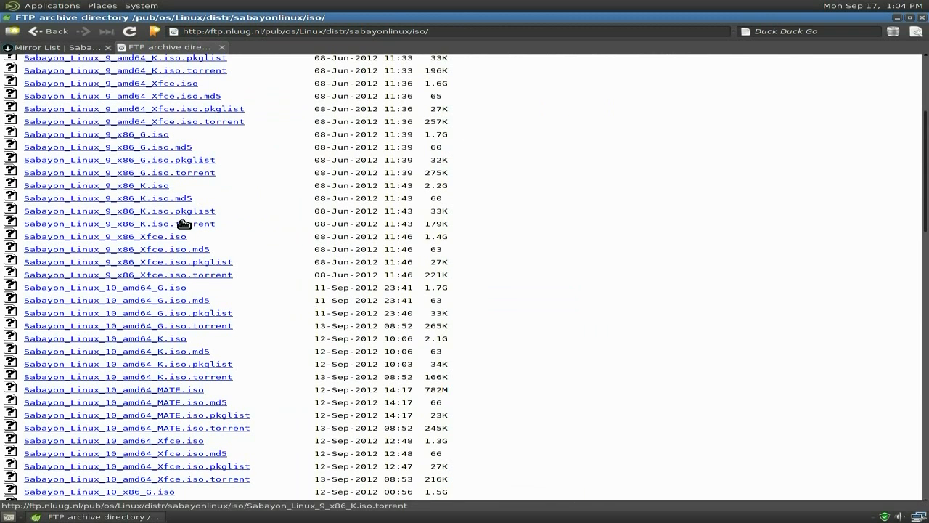
scroll(down, 3)
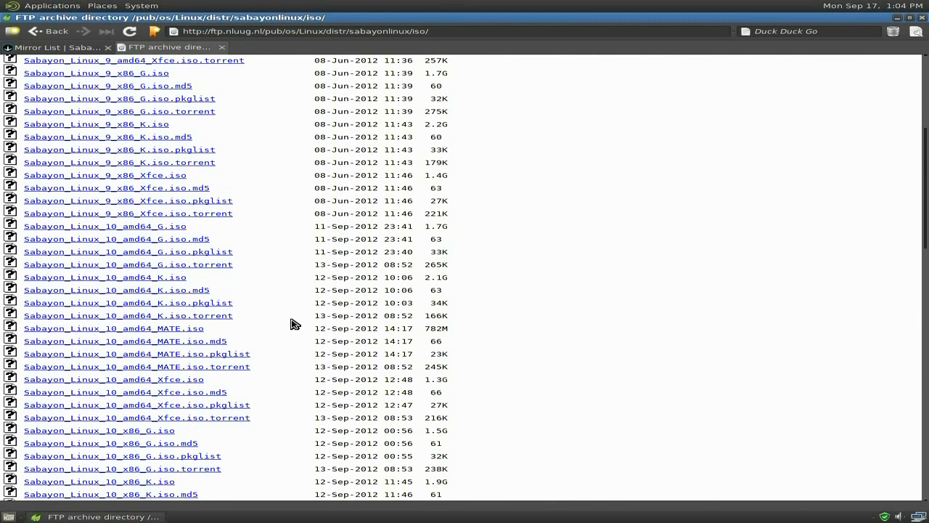
scroll(down, 3)
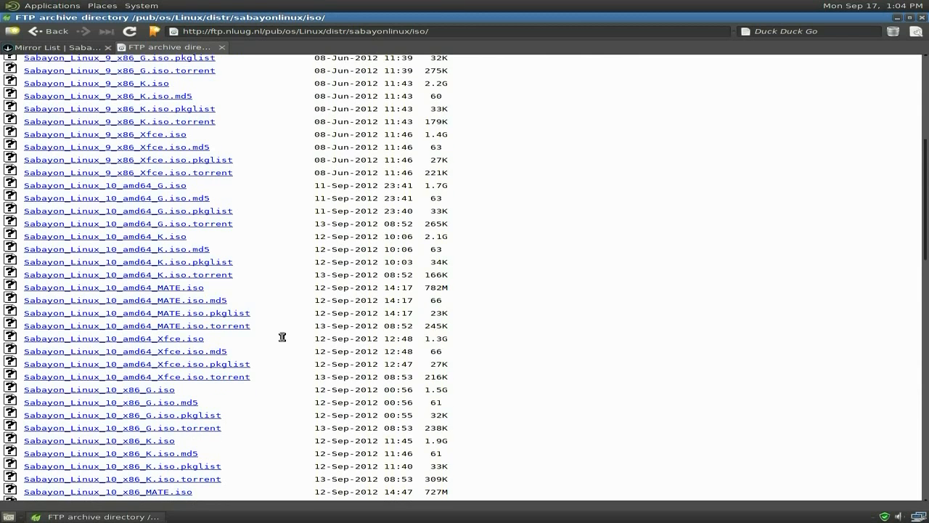
scroll(down, 3)
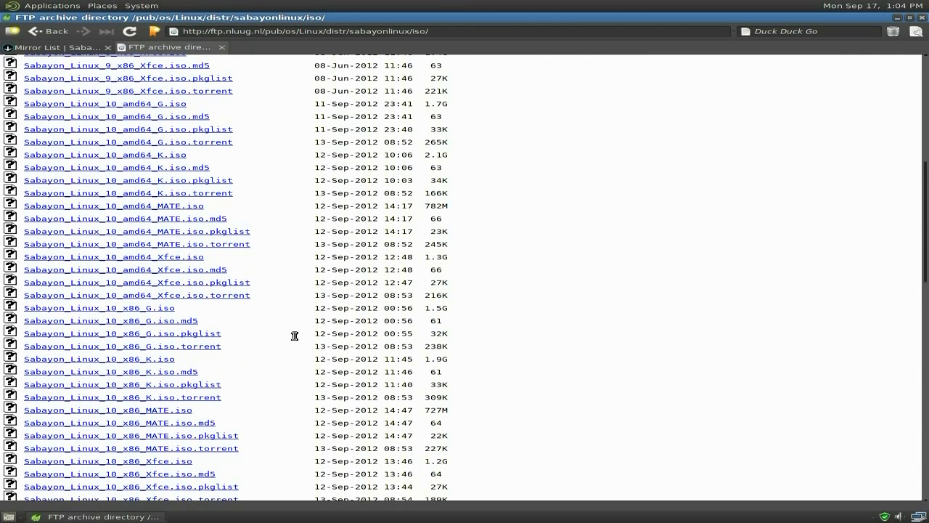
scroll(down, 3)
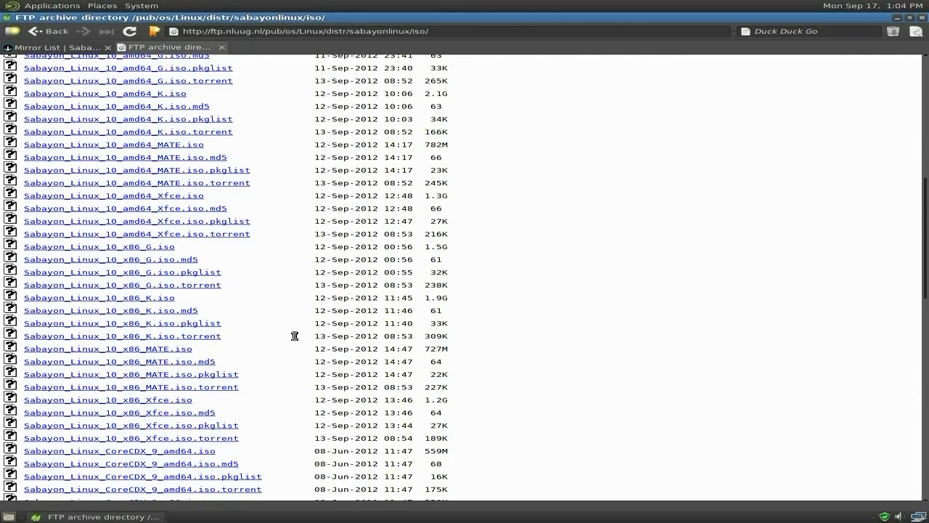
scroll(down, 3)
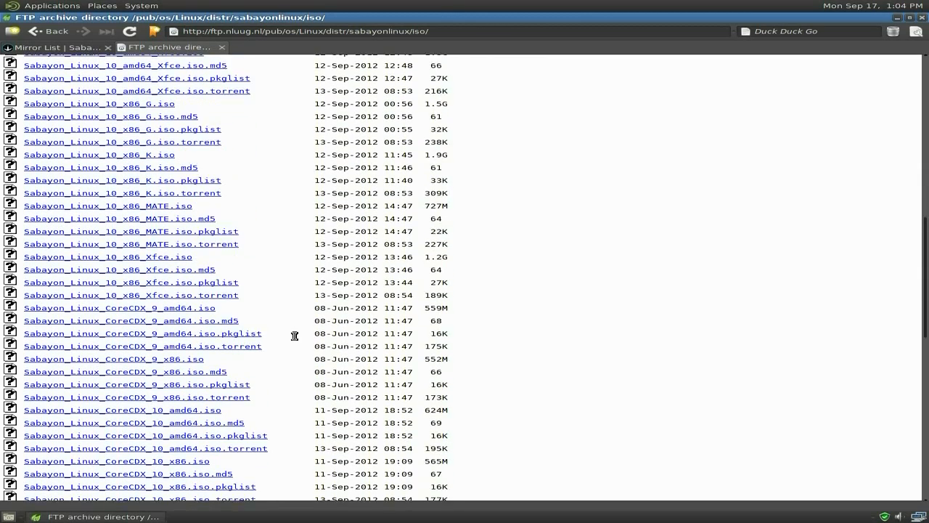
scroll(down, 3)
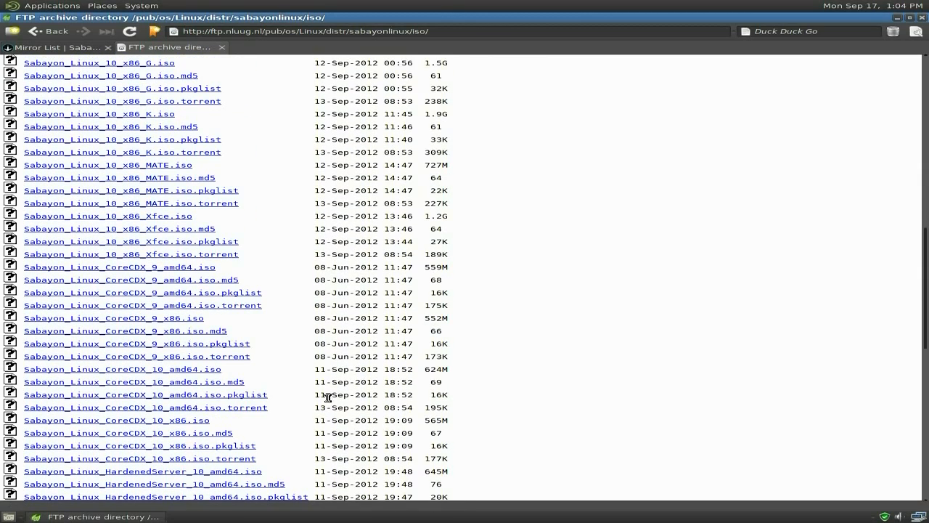
scroll(down, 3)
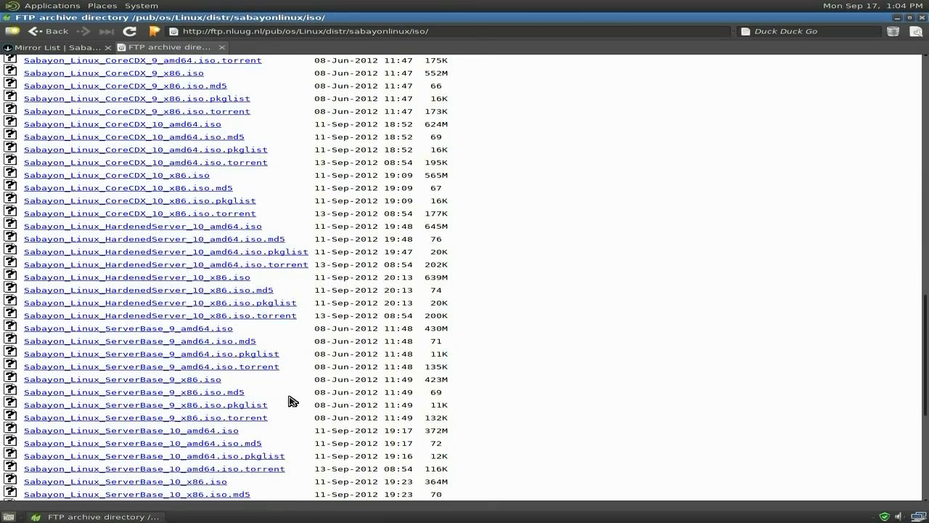
scroll(down, 3)
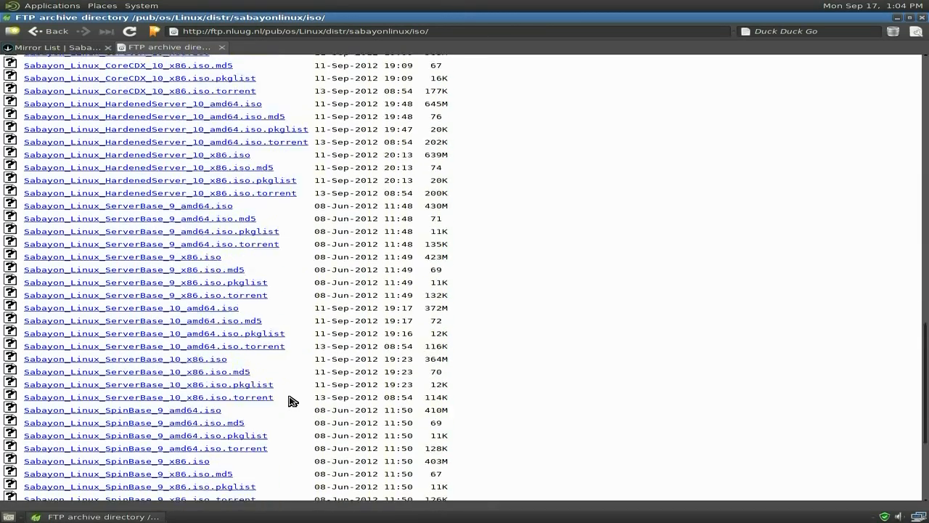
scroll(up, 3)
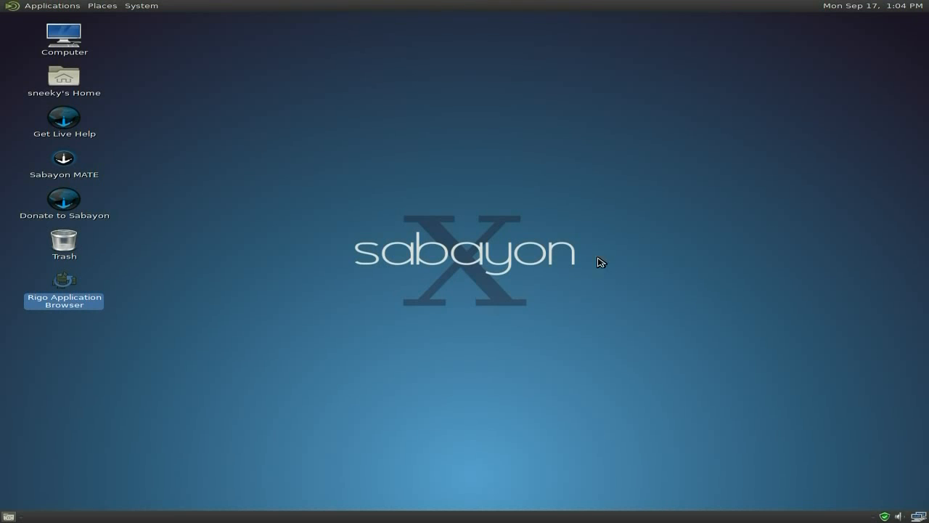
Open the Applications menu to browse toward Sound & Video > OpenShot Video Editor.
click(52, 6)
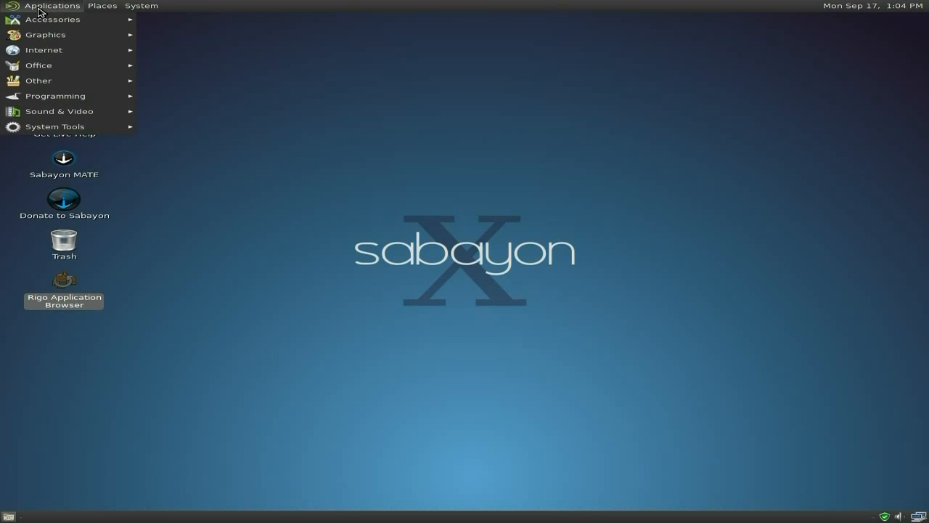
mouse_move(55, 96)
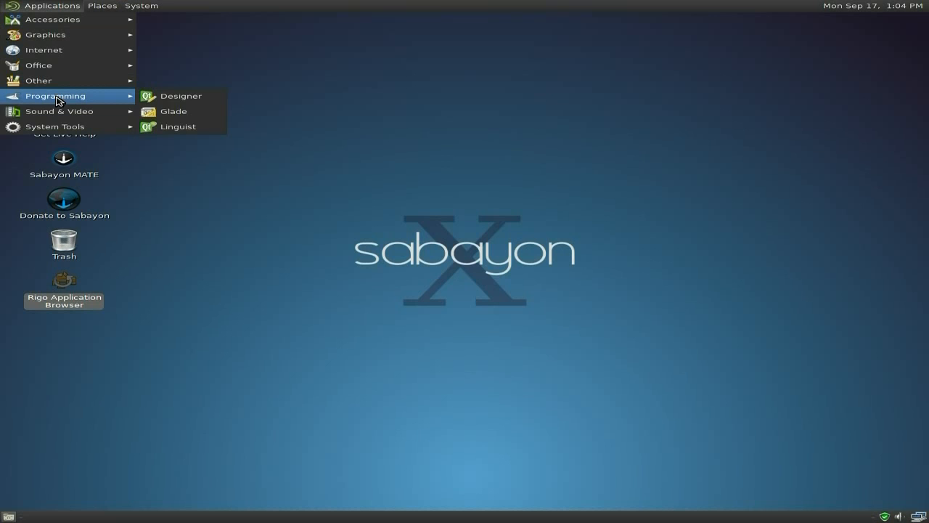
mouse_move(58, 110)
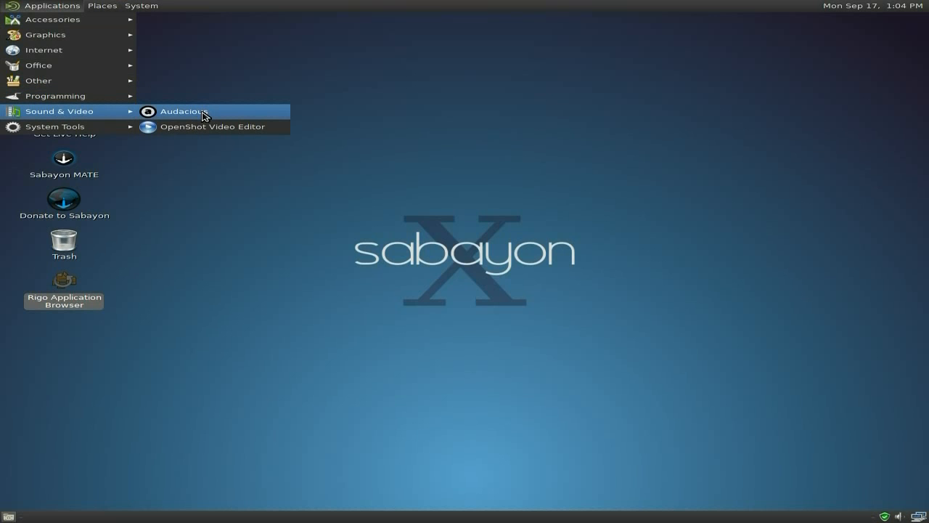
mouse_move(185, 111)
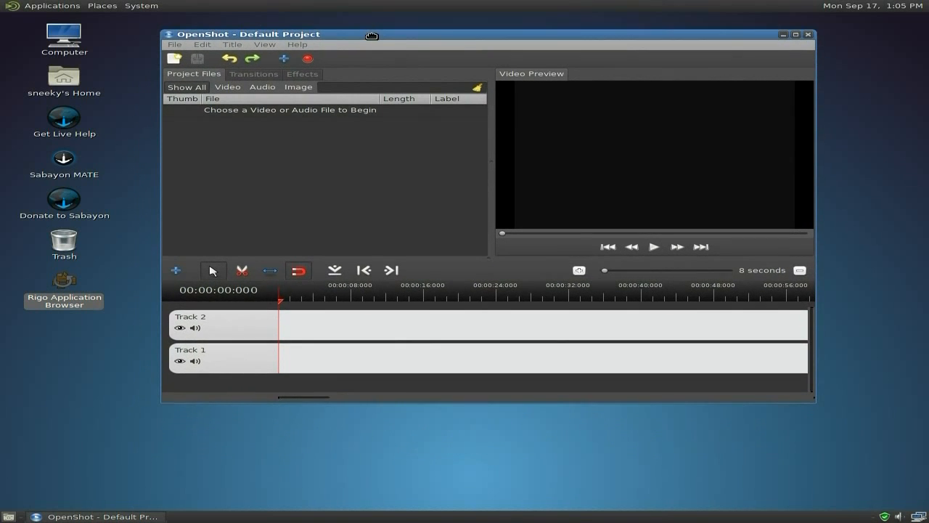
mouse_move(374, 38)
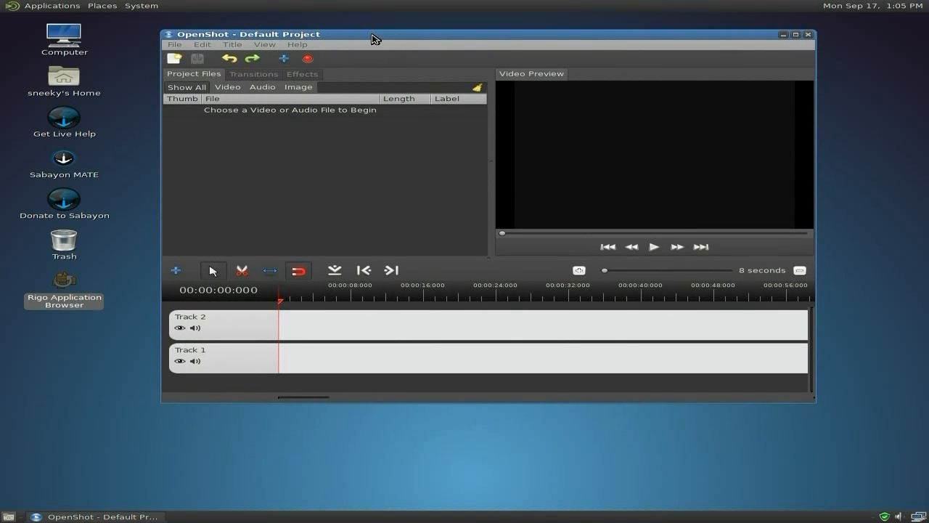
mouse_move(360, 180)
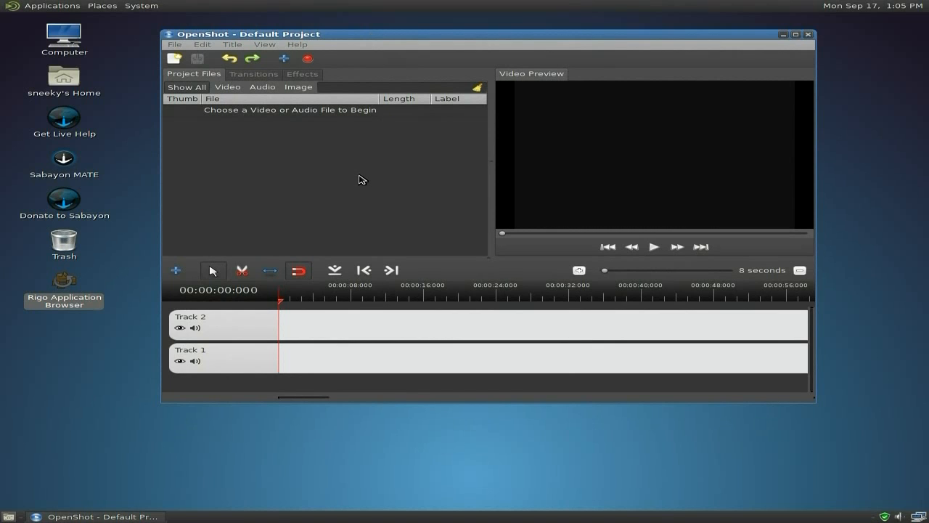
mouse_move(802, 58)
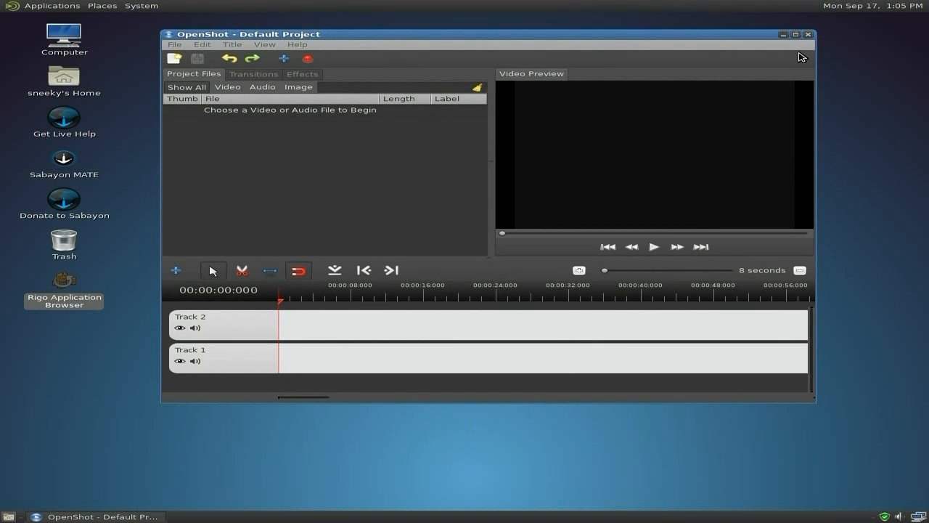
mouse_move(807, 35)
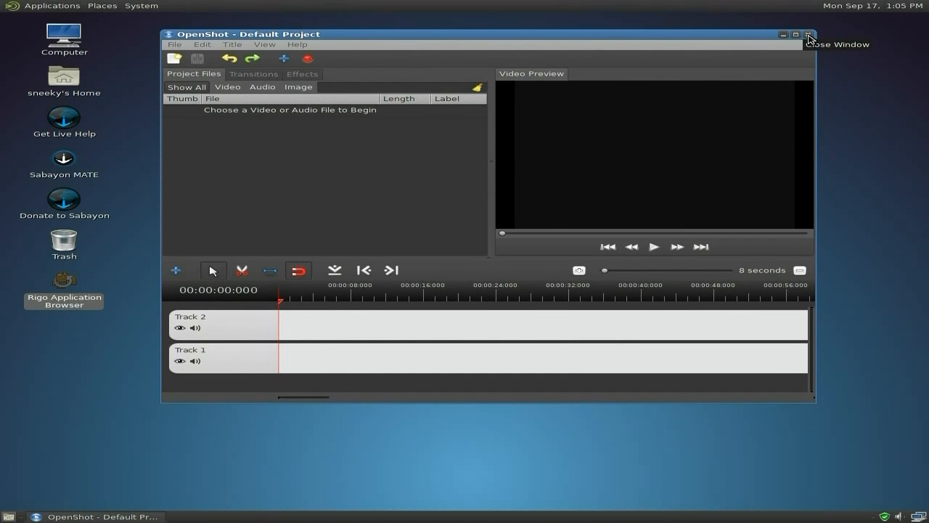
mouse_move(810, 39)
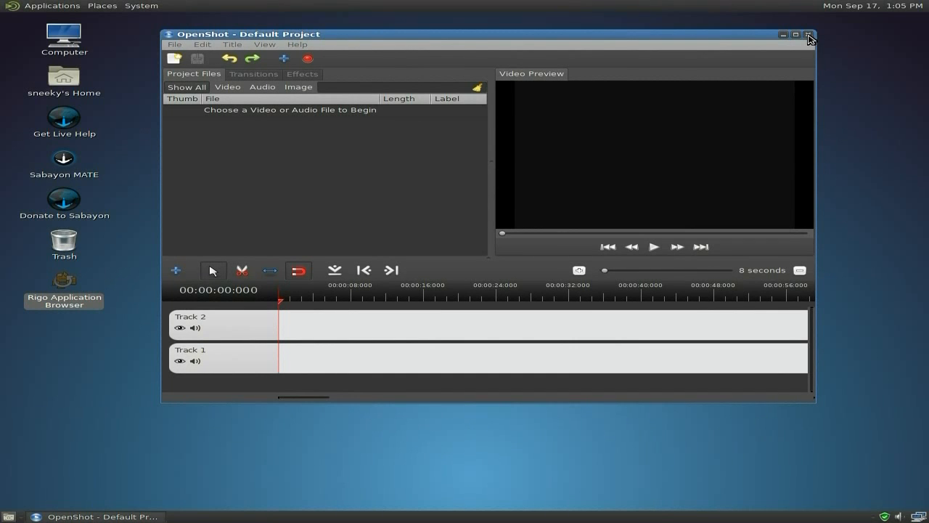
Close the empty OpenShot project window, returning to the bare desktop.
click(809, 34)
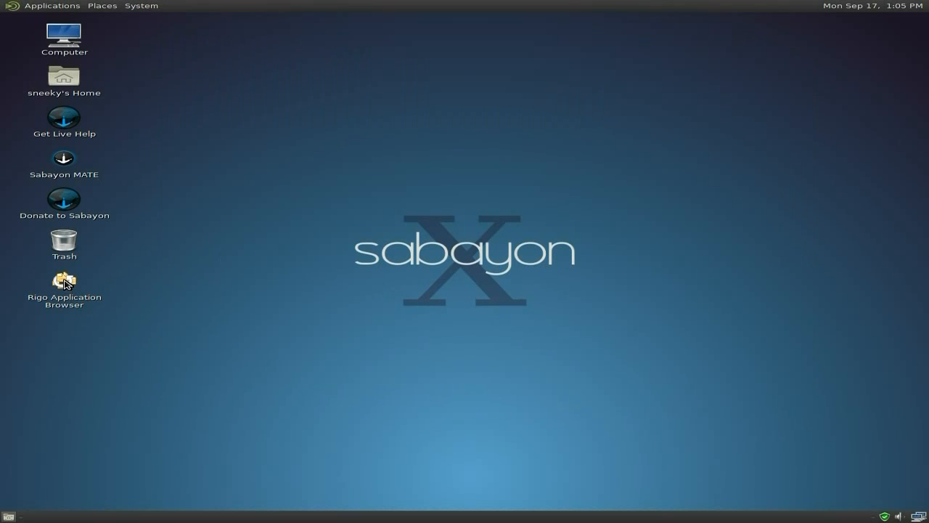
Launch the Rigo Application Browser and search for 'abiword'.
click(64, 282)
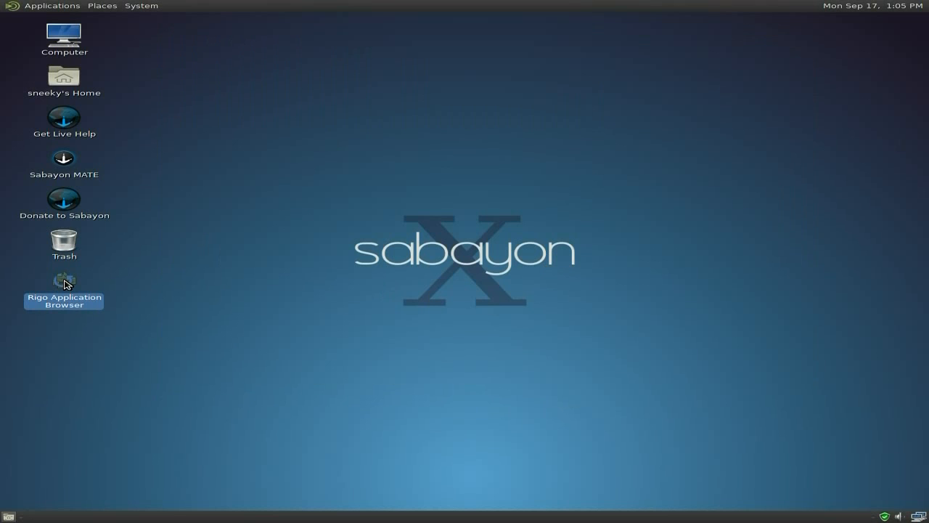
double_click(63, 280)
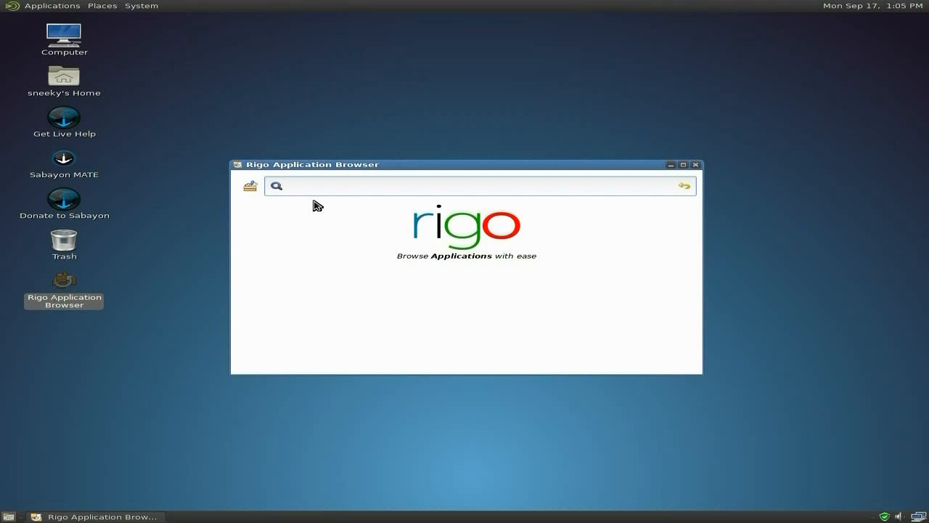
text(a)
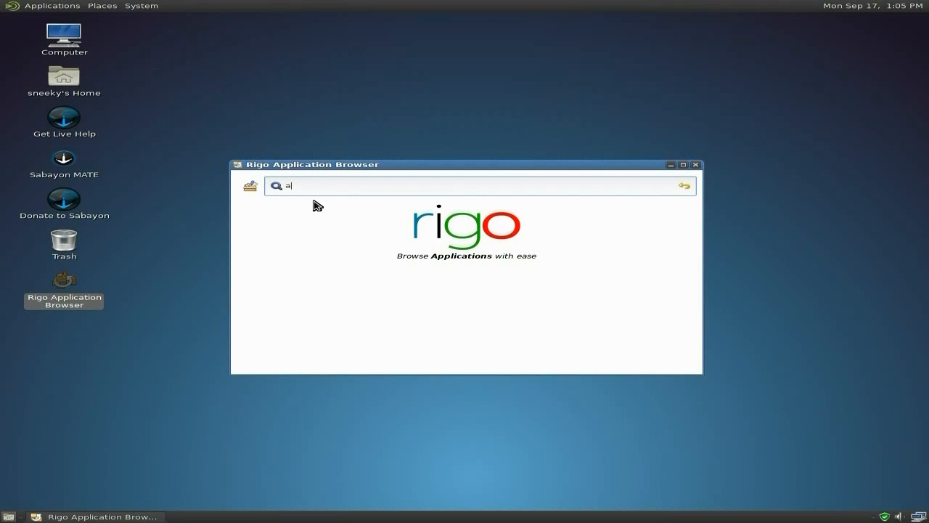
text(bi)
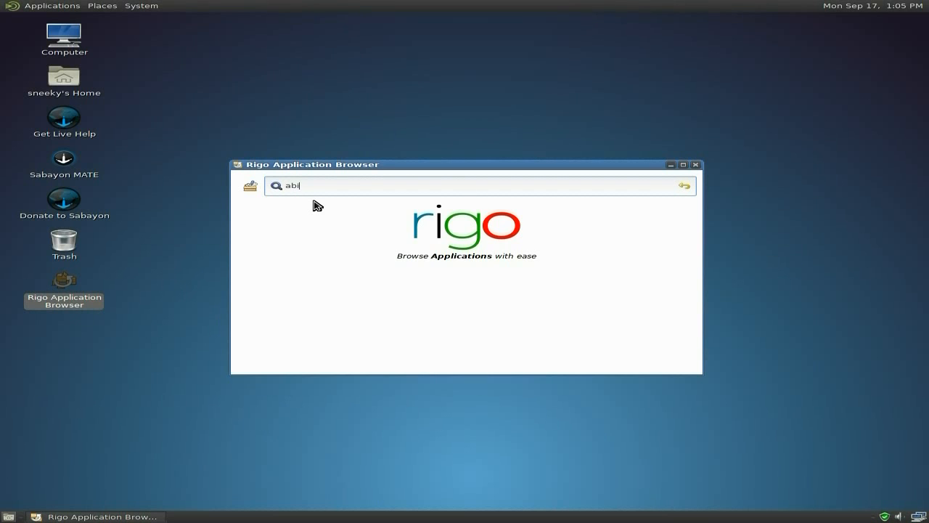
text(word)
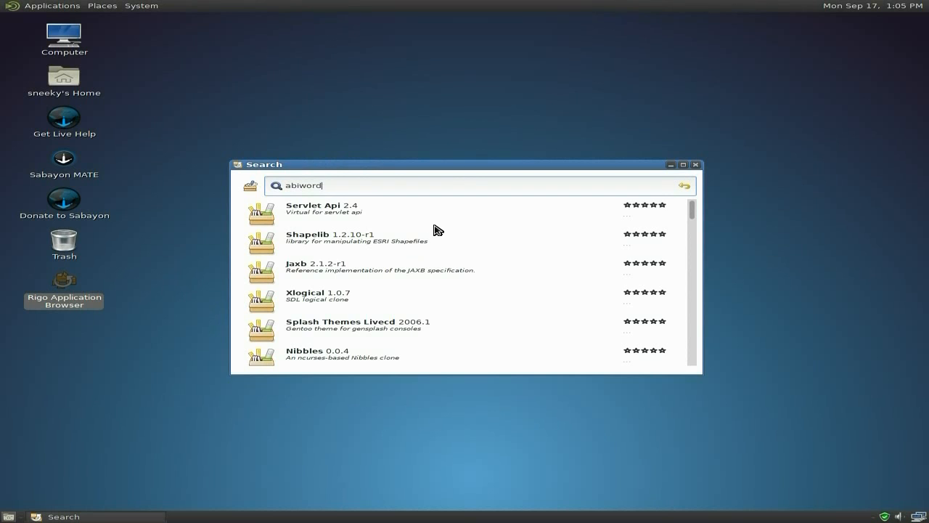
mouse_move(471, 227)
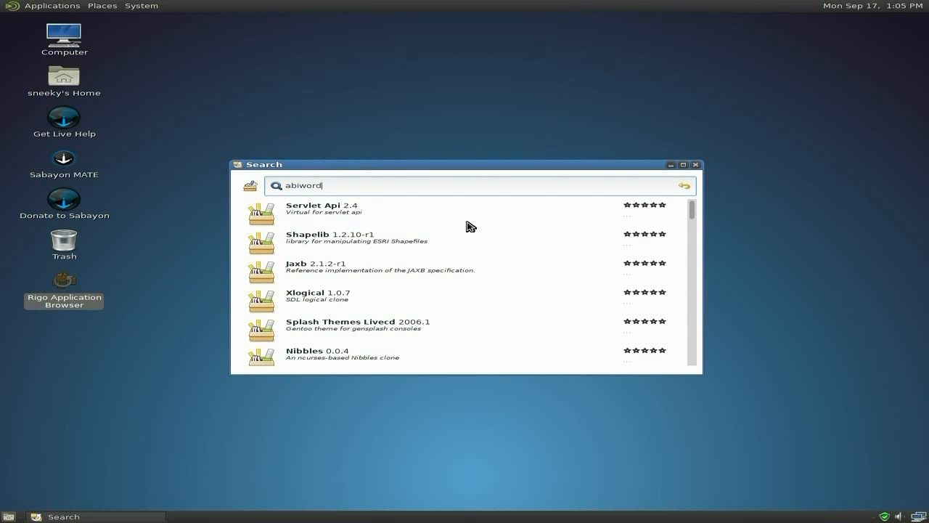
mouse_move(424, 197)
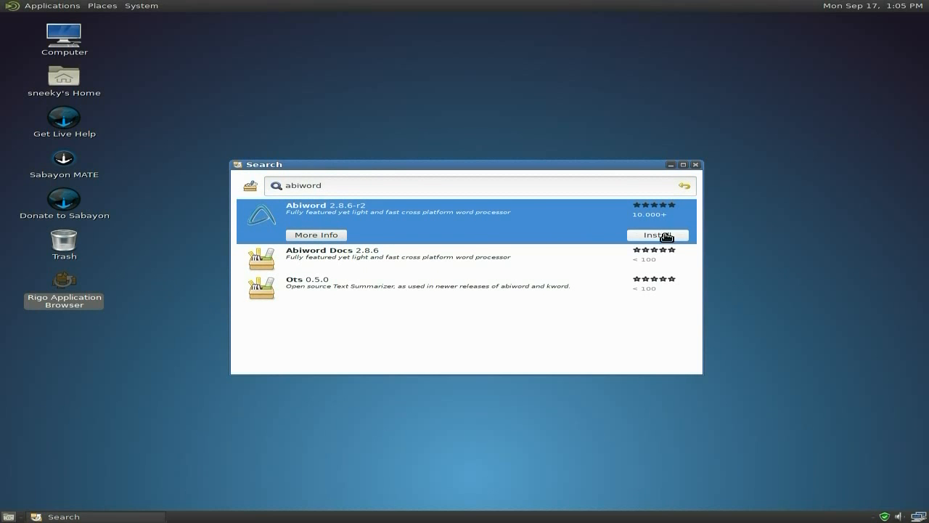
Start installing Abiword 2.8.6-r2 and accept the applications it requires.
click(656, 236)
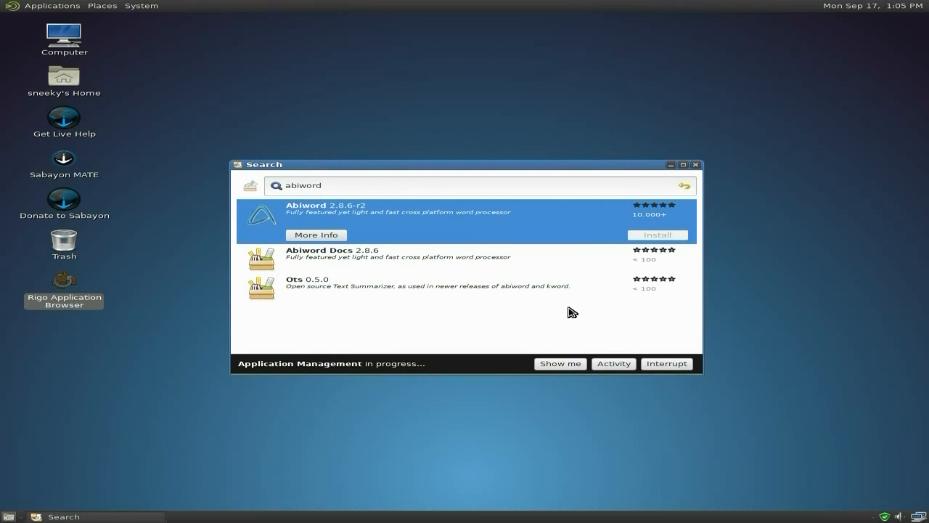
click(656, 235)
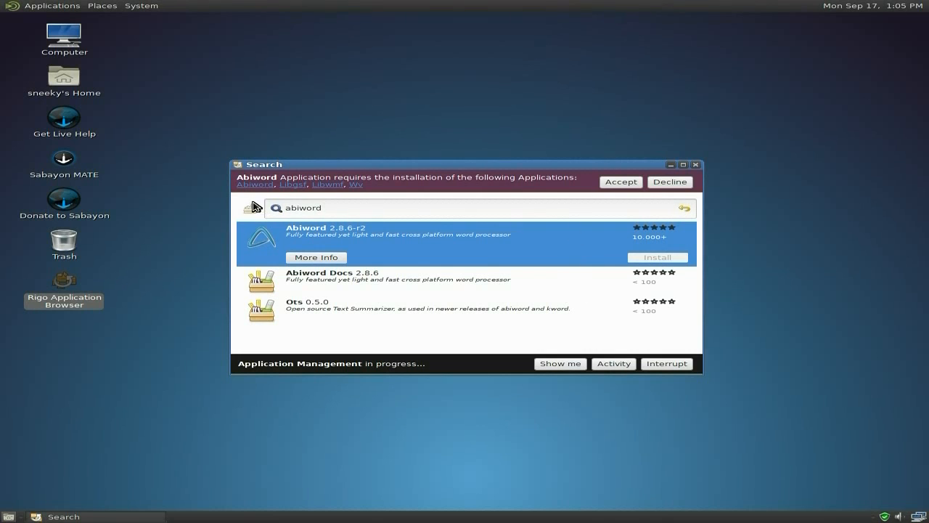
mouse_move(337, 196)
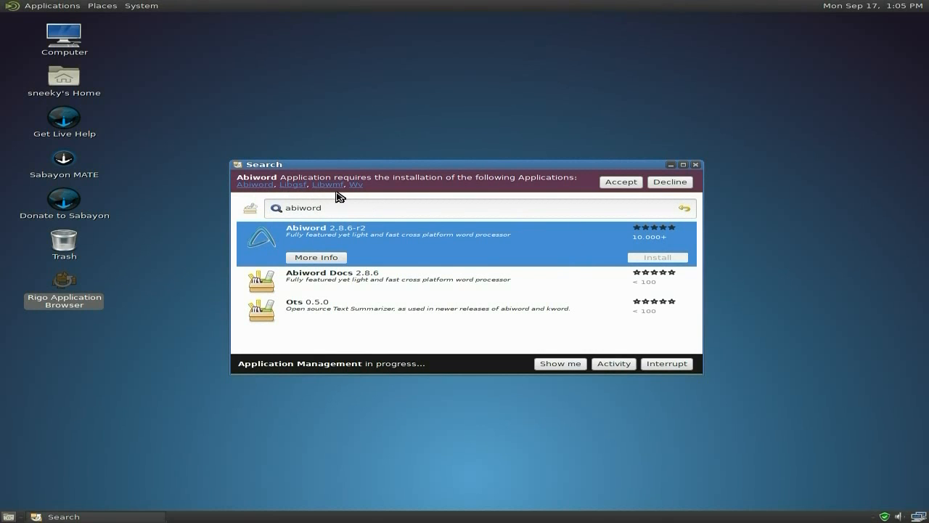
click(620, 182)
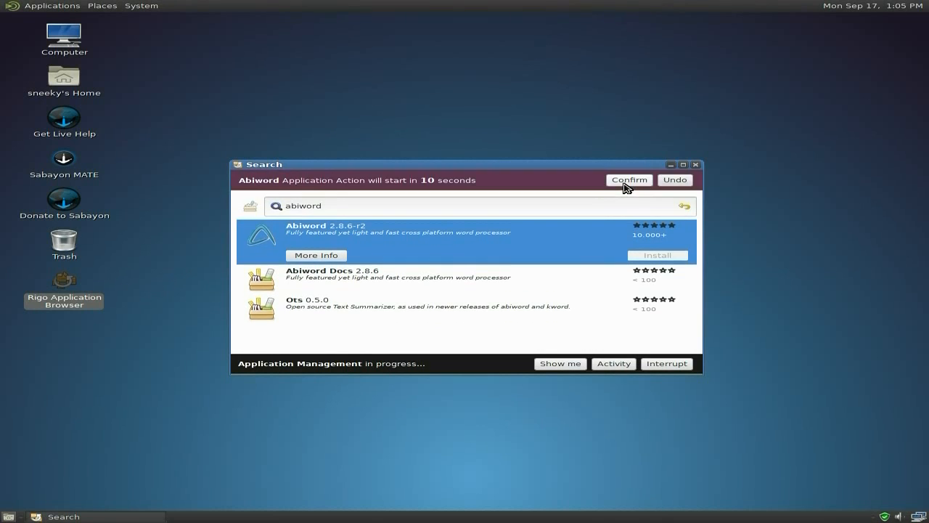
mouse_move(505, 334)
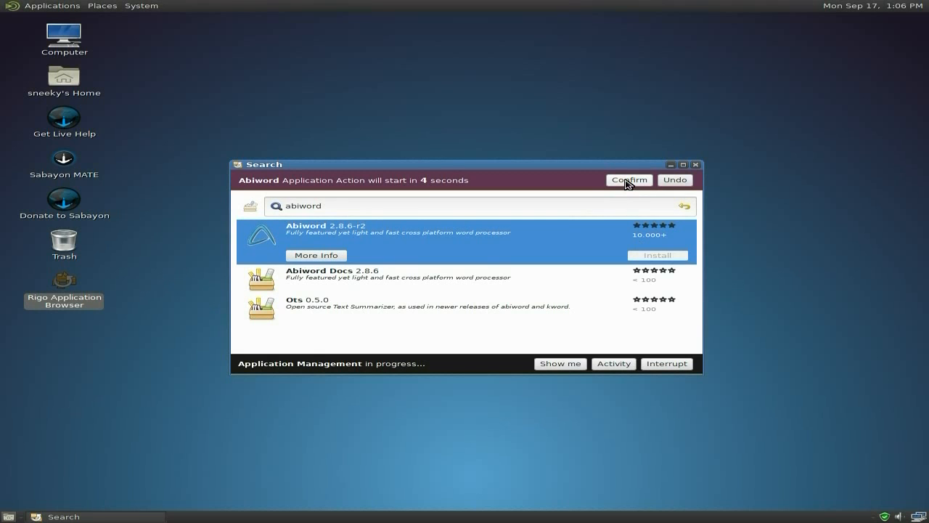
Confirm the install immediately and authenticate with the root password so packages start downloading.
click(627, 180)
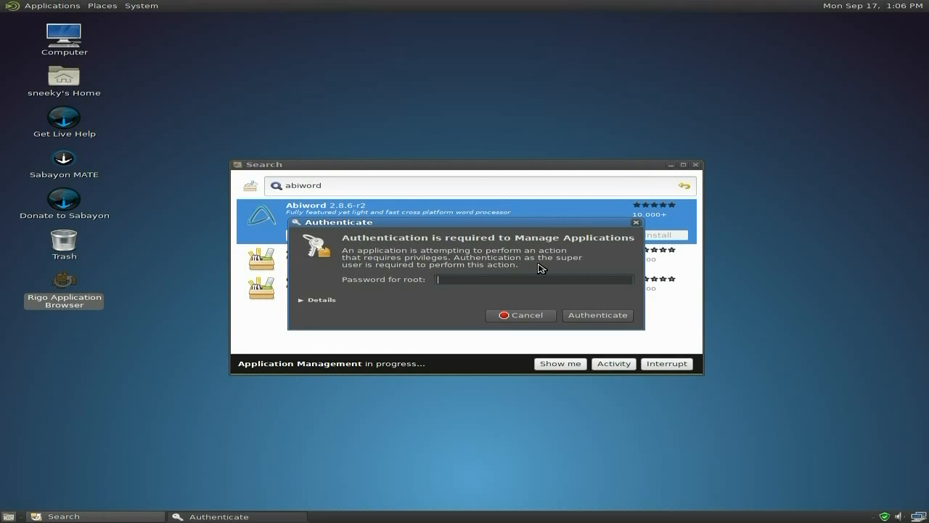
text(password)
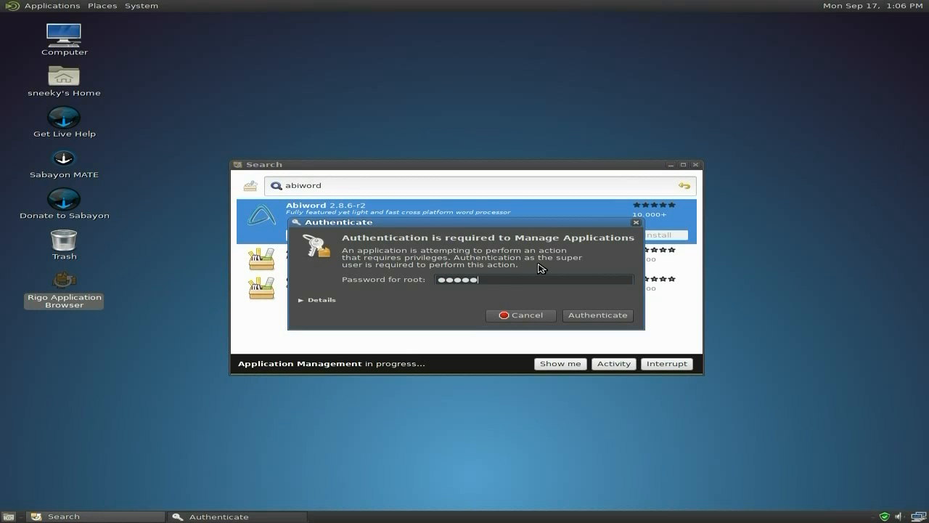
click(598, 314)
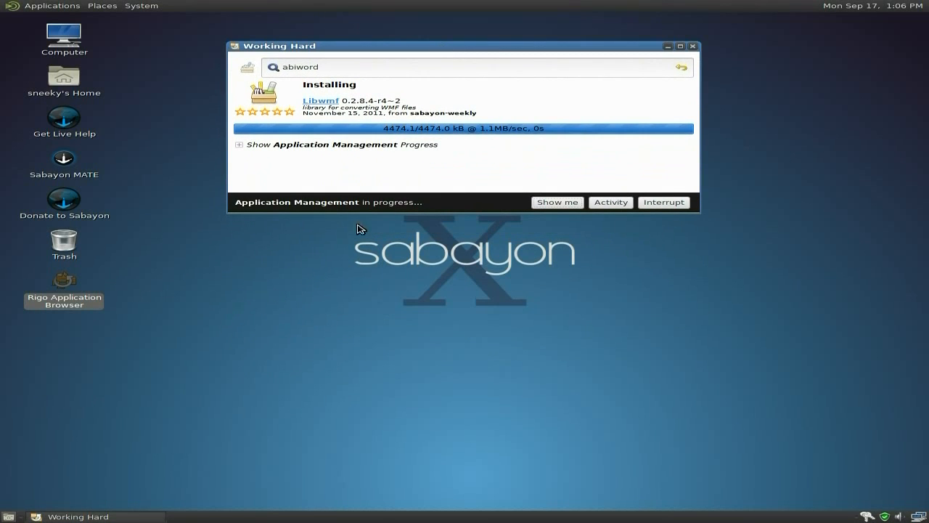
Expand the Application Management Progress log, then view and close the panel's About Panels dialog.
click(238, 145)
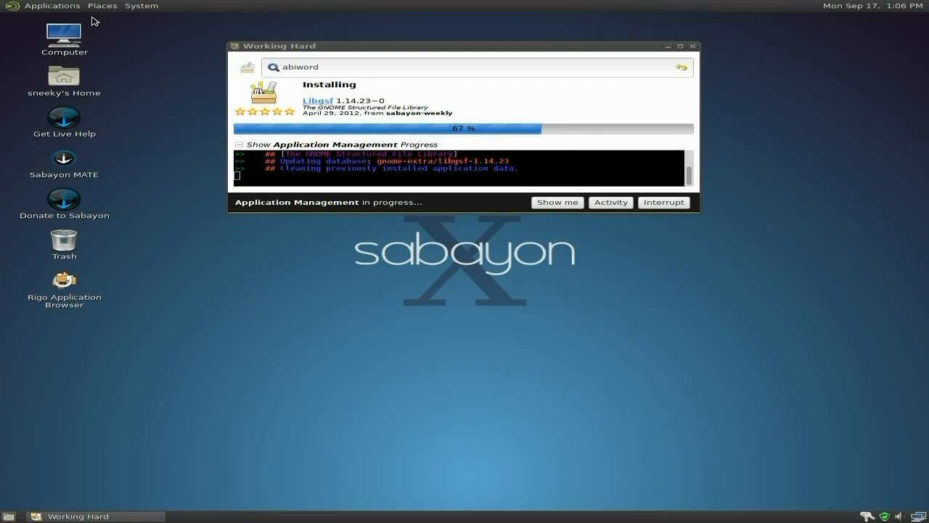
mouse_move(712, 10)
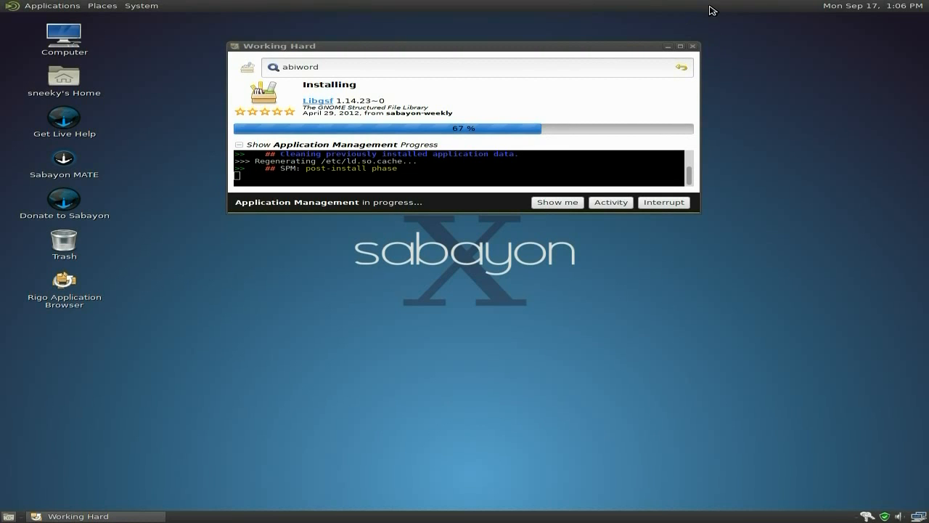
right_click(814, 7)
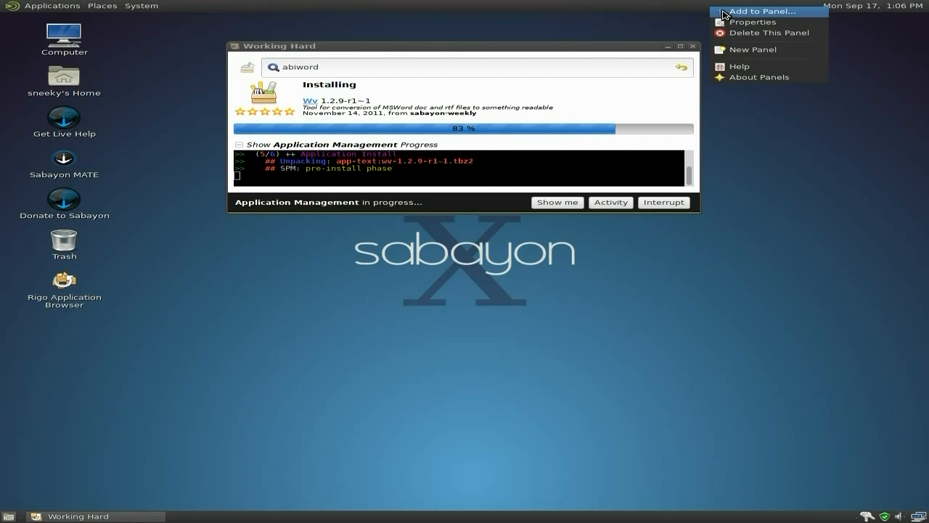
click(760, 76)
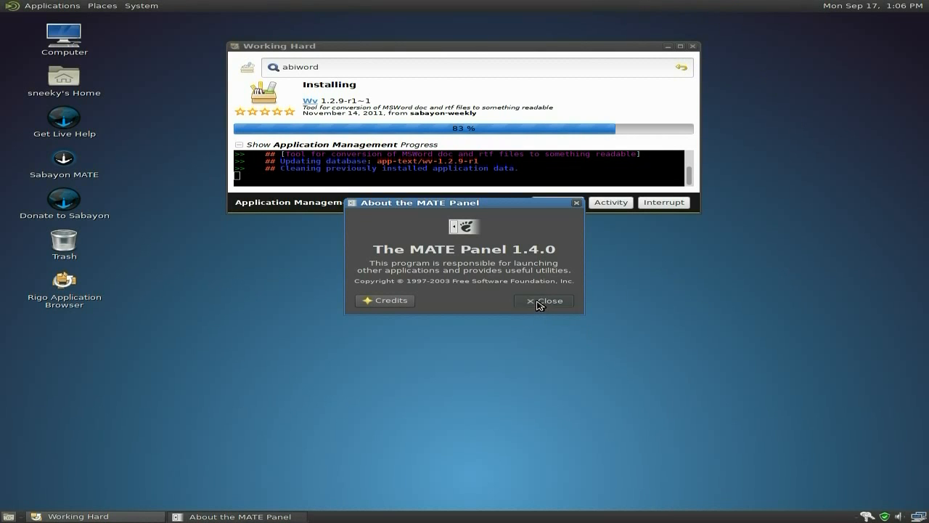
click(543, 301)
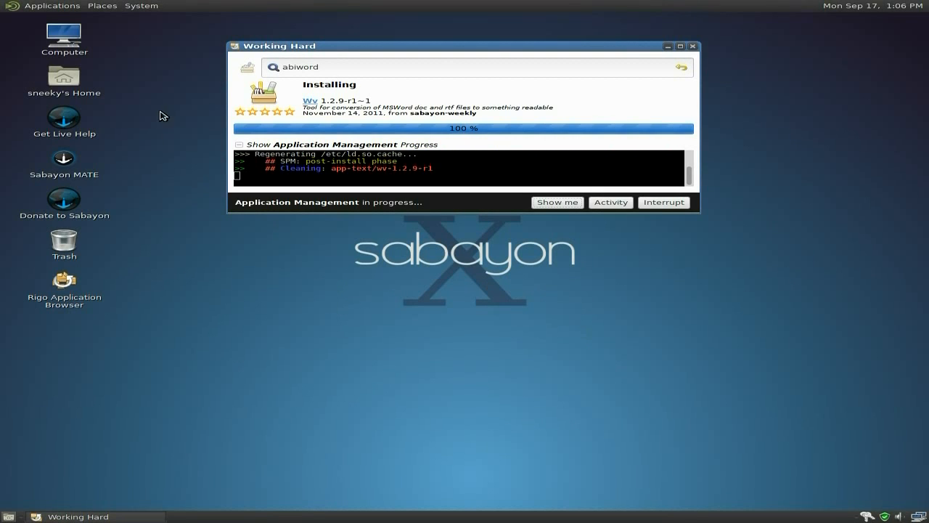
Browse the Places and System menus, acknowledge the install success with 'Ok, thanks' and close Rigo.
click(101, 6)
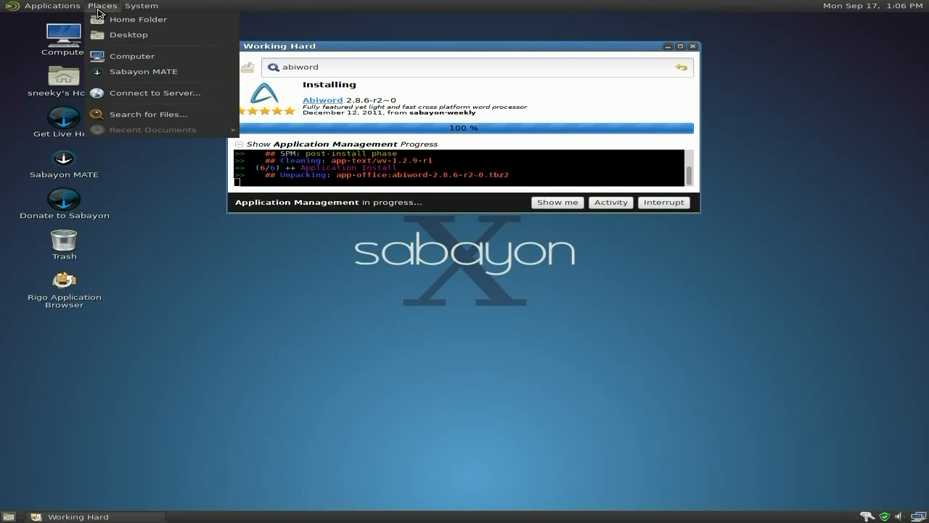
mouse_move(128, 35)
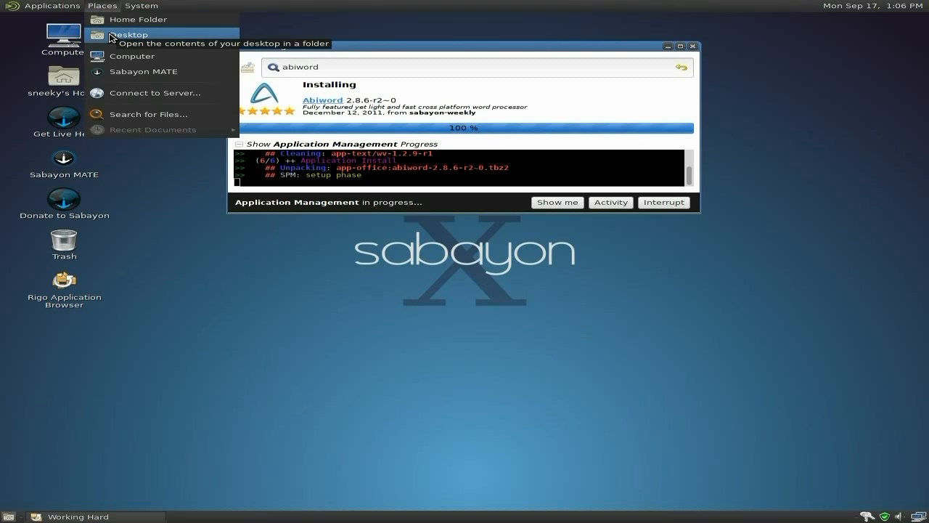
mouse_move(128, 93)
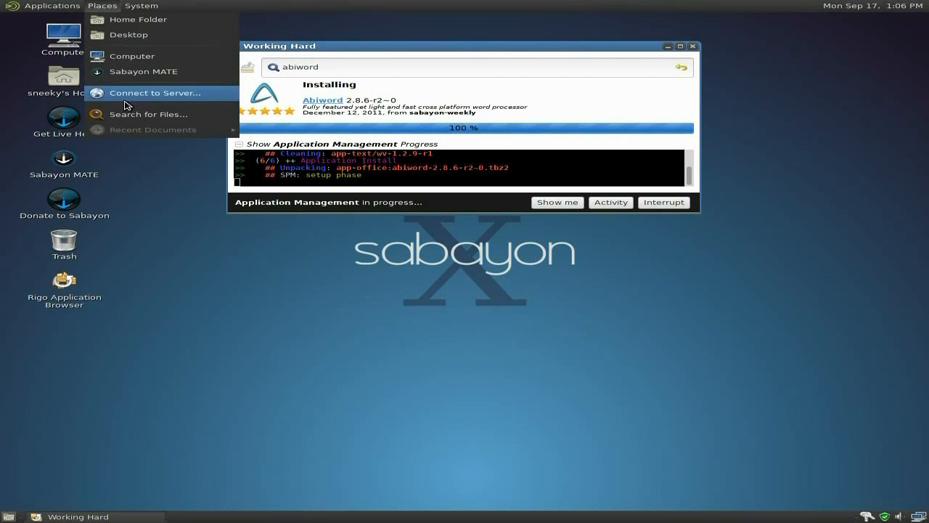
click(141, 6)
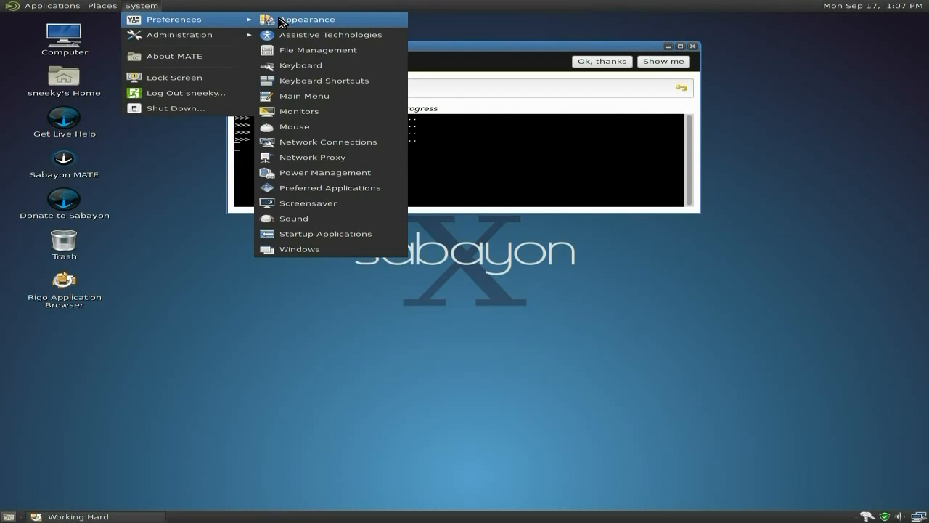
mouse_move(317, 49)
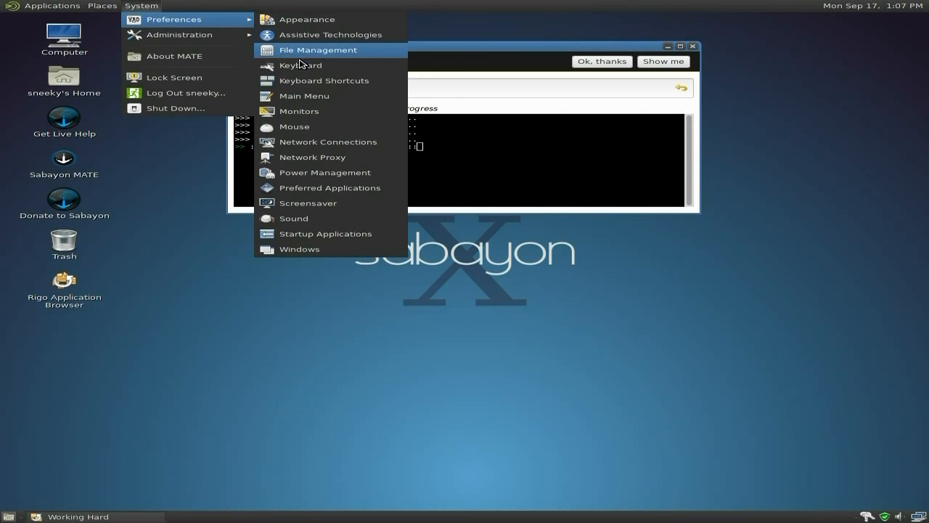
mouse_move(328, 142)
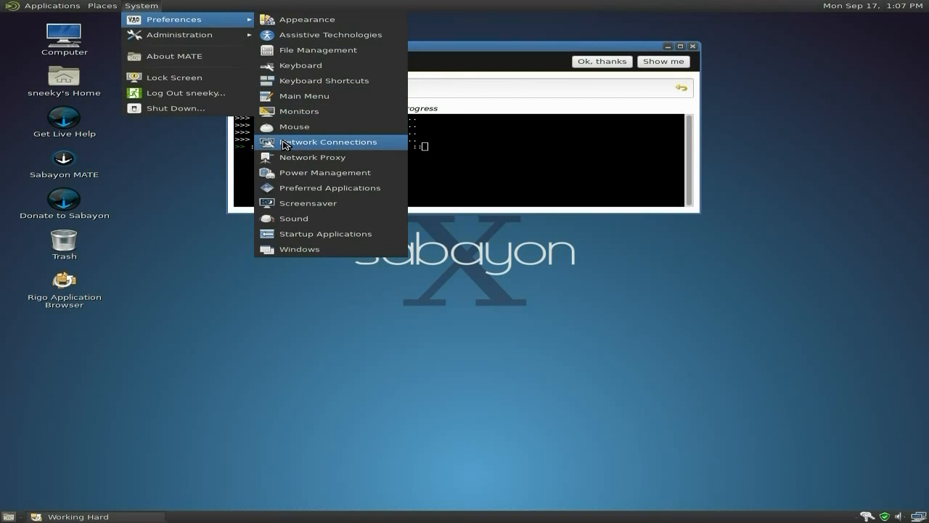
mouse_move(180, 35)
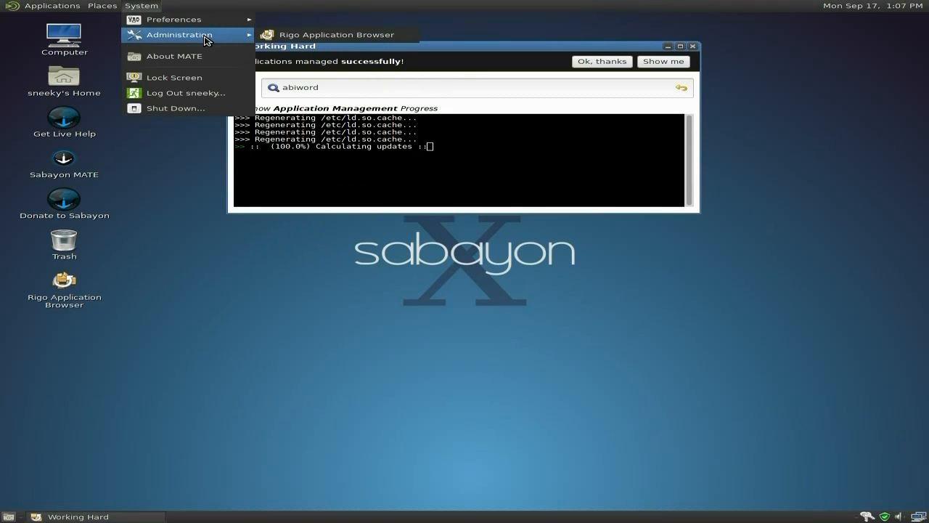
mouse_move(175, 55)
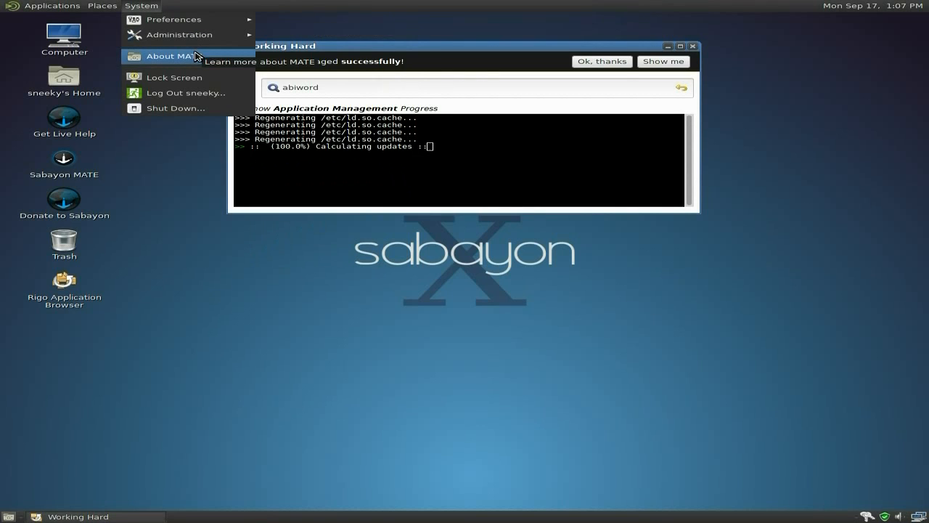
mouse_move(232, 196)
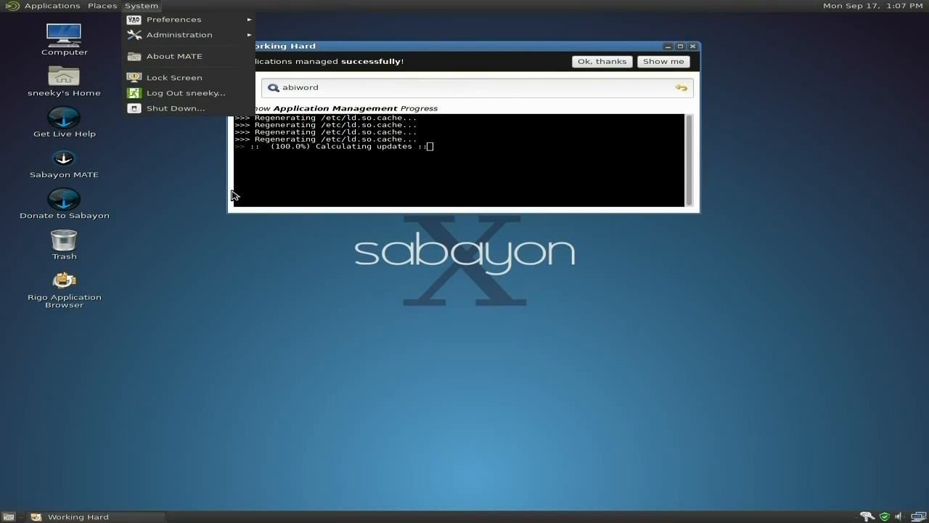
click(590, 80)
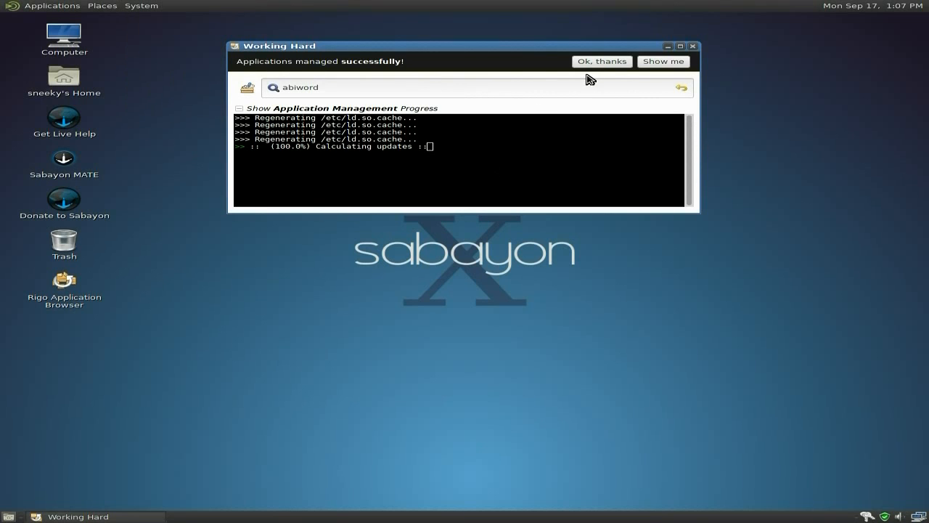
click(601, 61)
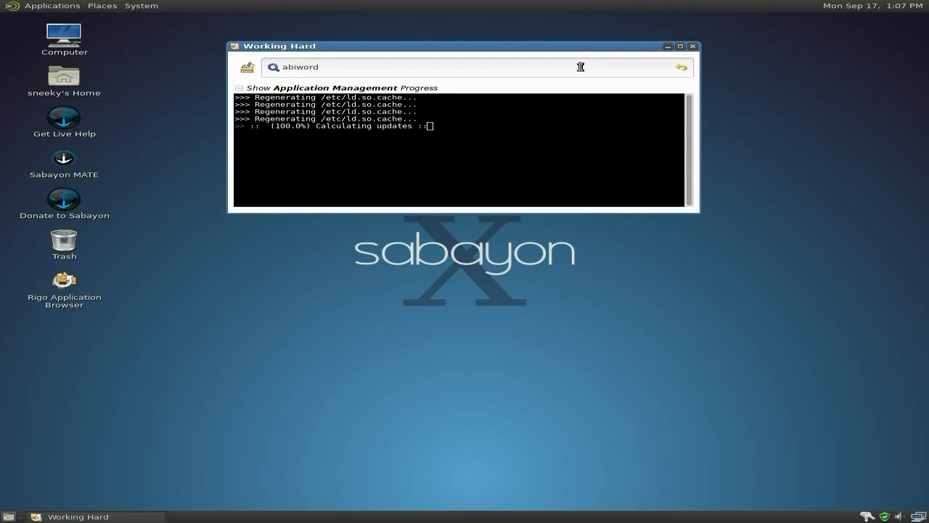
click(694, 45)
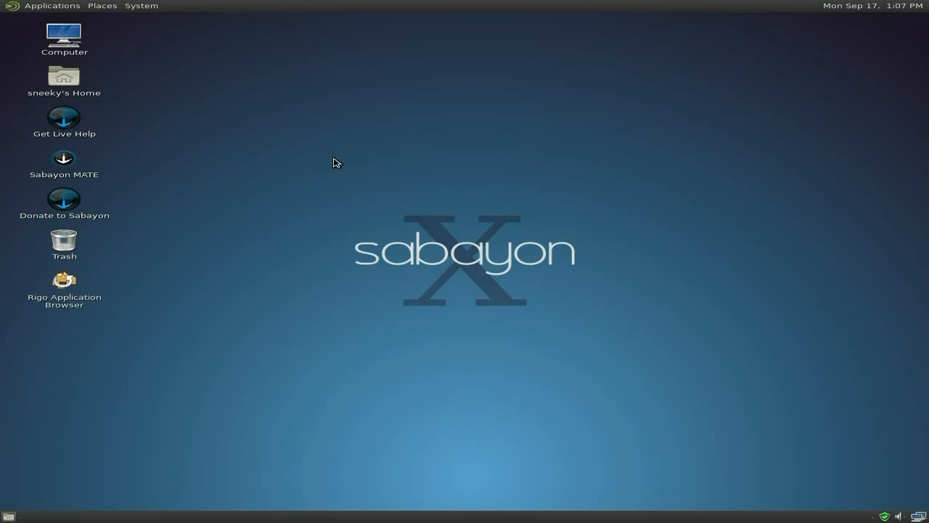
Launch AbiWord, show Help > About confirming version 2.8.6, then close it.
click(51, 6)
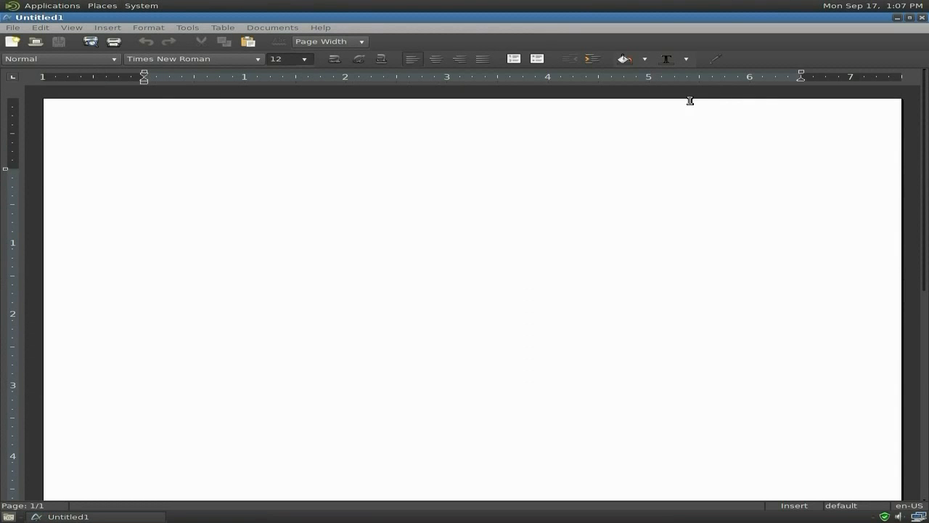
click(320, 26)
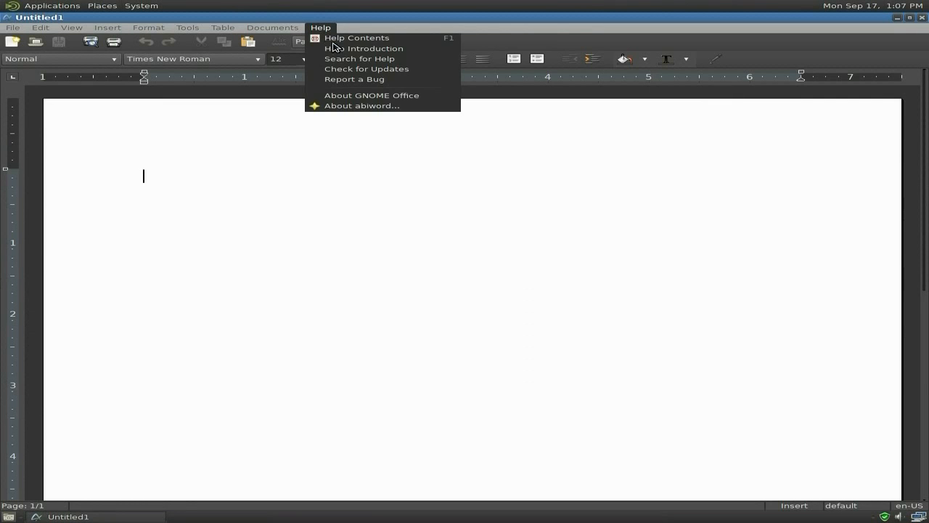
click(361, 104)
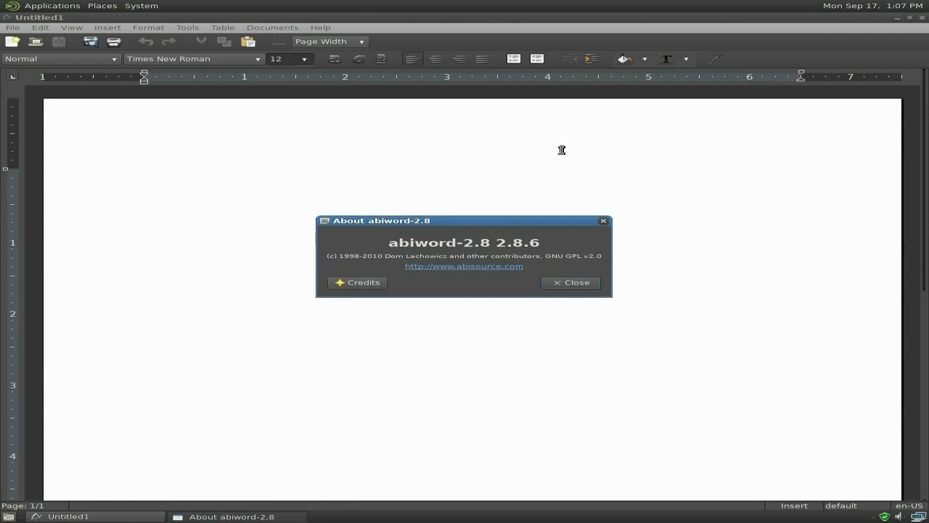
click(571, 282)
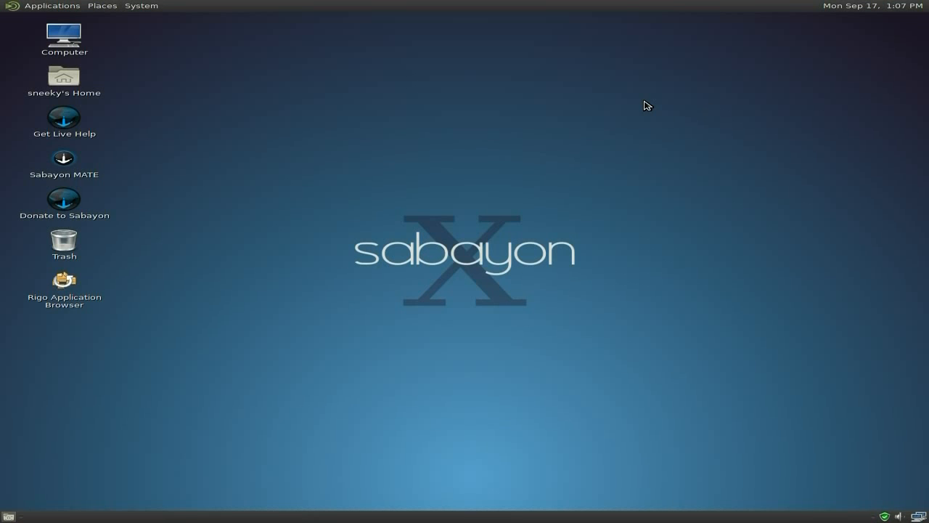
mouse_move(311, 220)
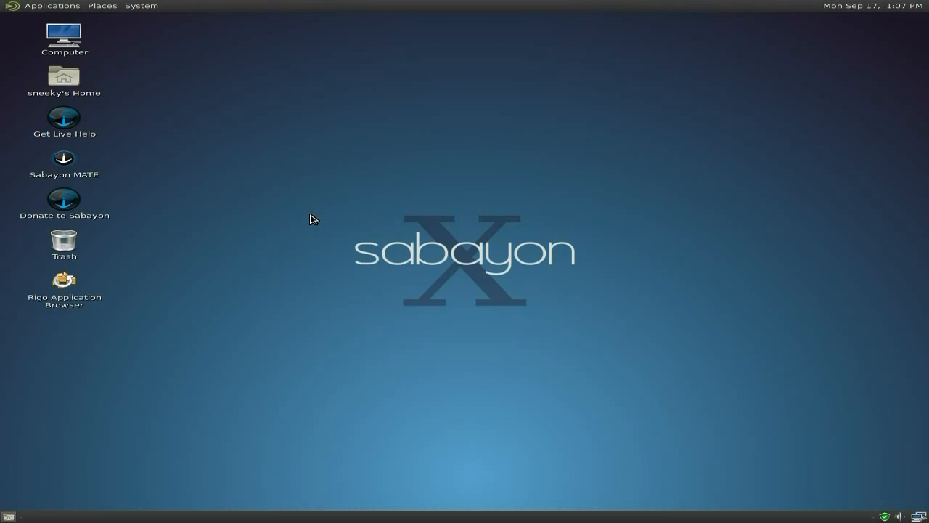
mouse_move(465, 150)
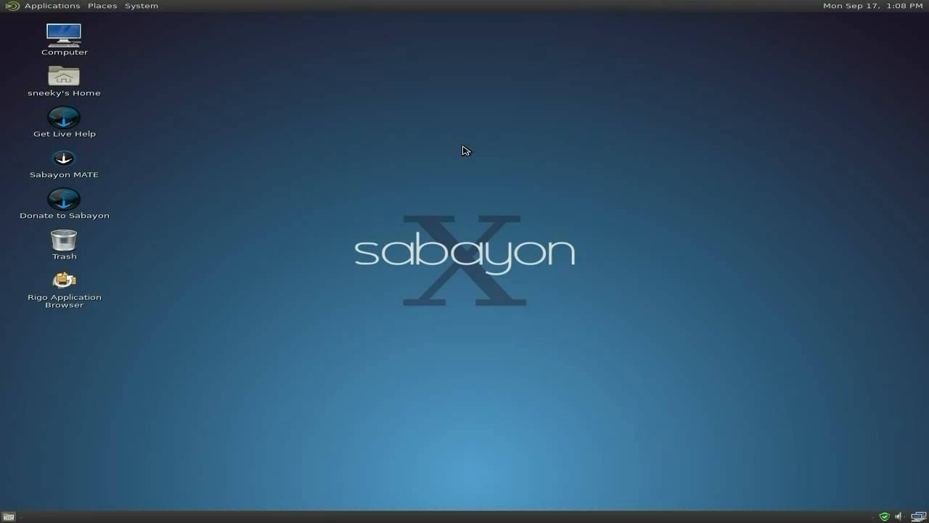